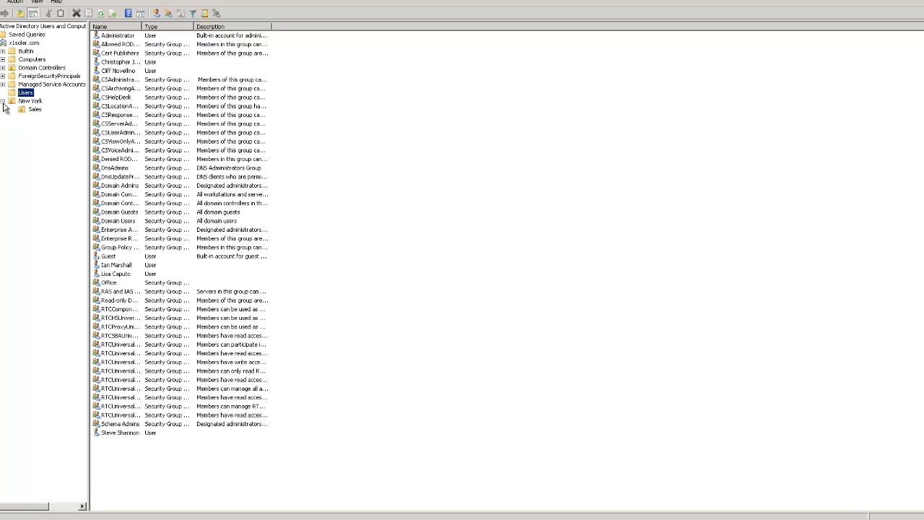
- Select the Sales unit under New York to list its single user
click(35, 110)
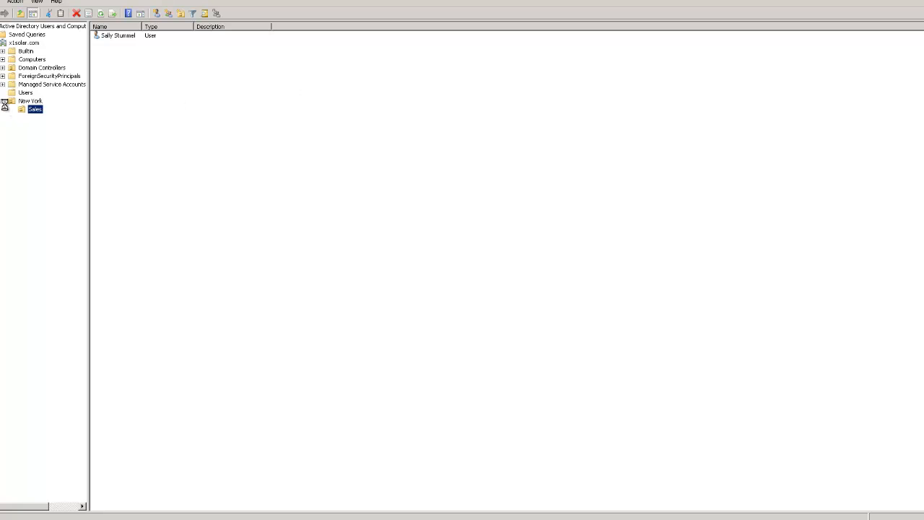
click(30, 101)
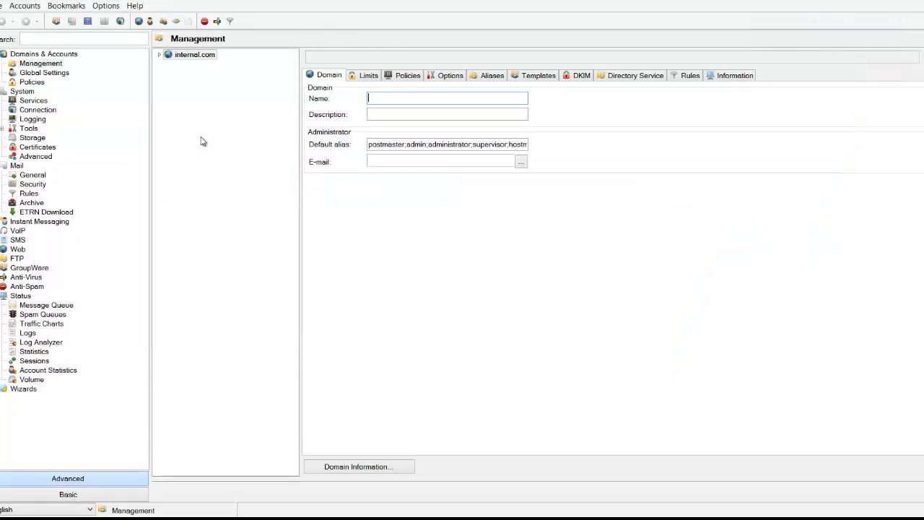
- Name the new domain x1solar.com and bring up its Directory Service settings
text(x1s)
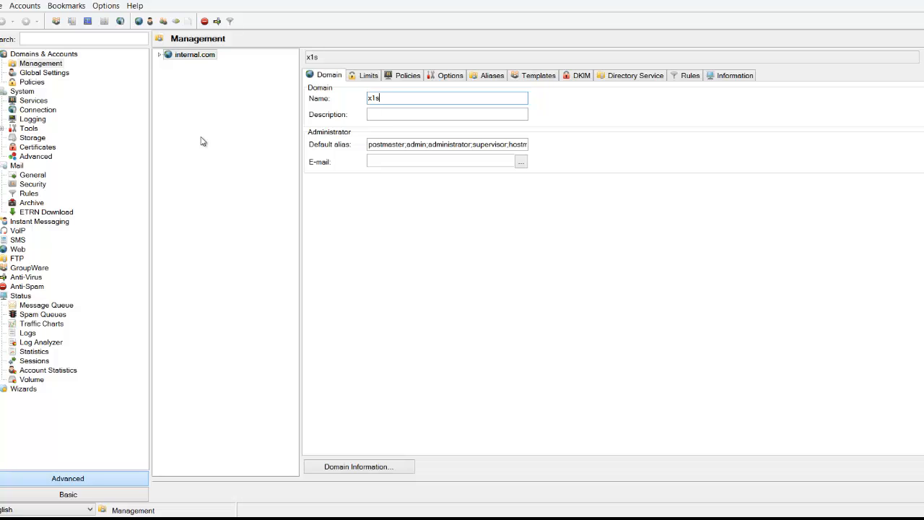
text(olar.com)
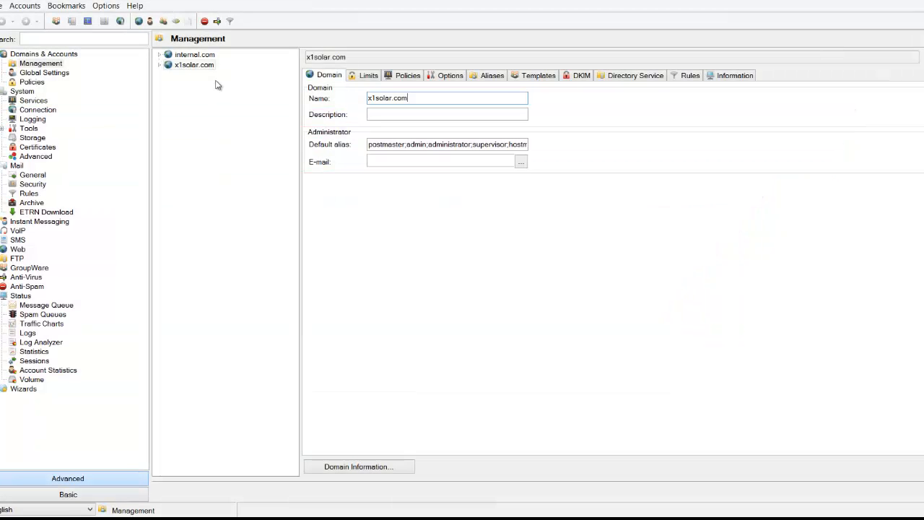
click(635, 75)
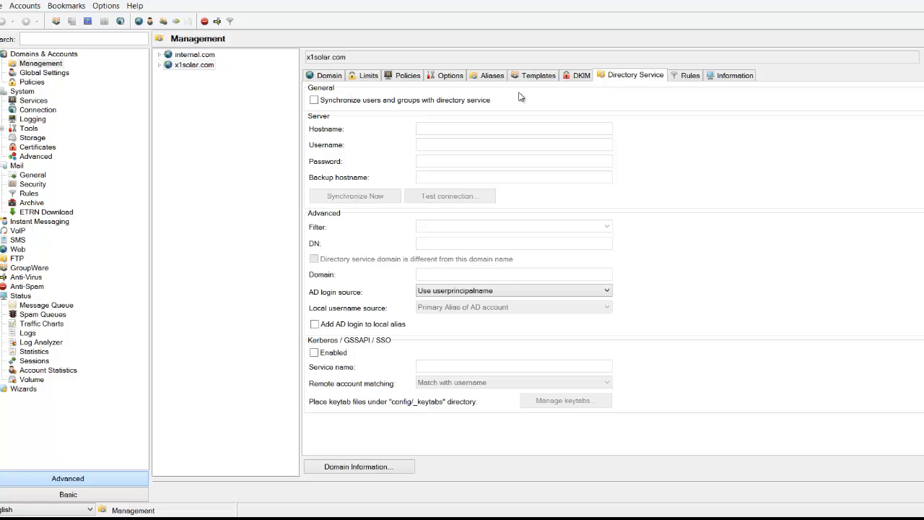
click(314, 100)
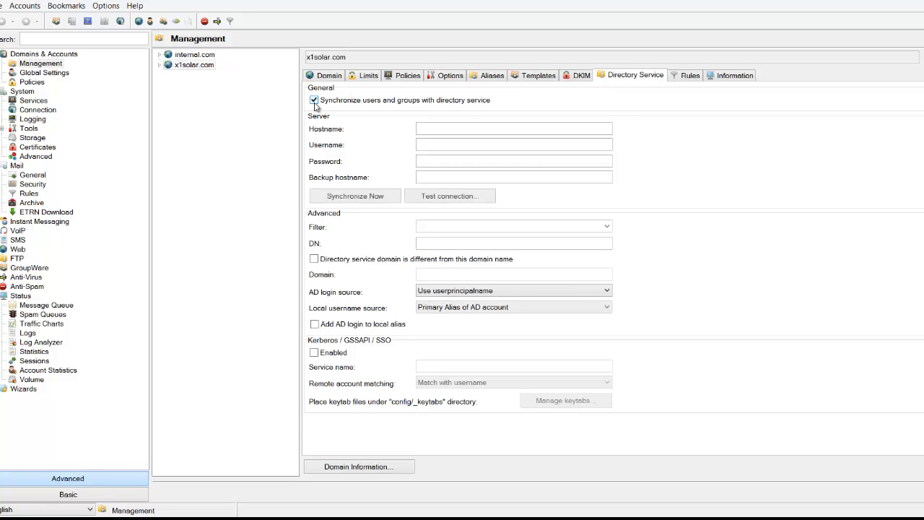
click(514, 129)
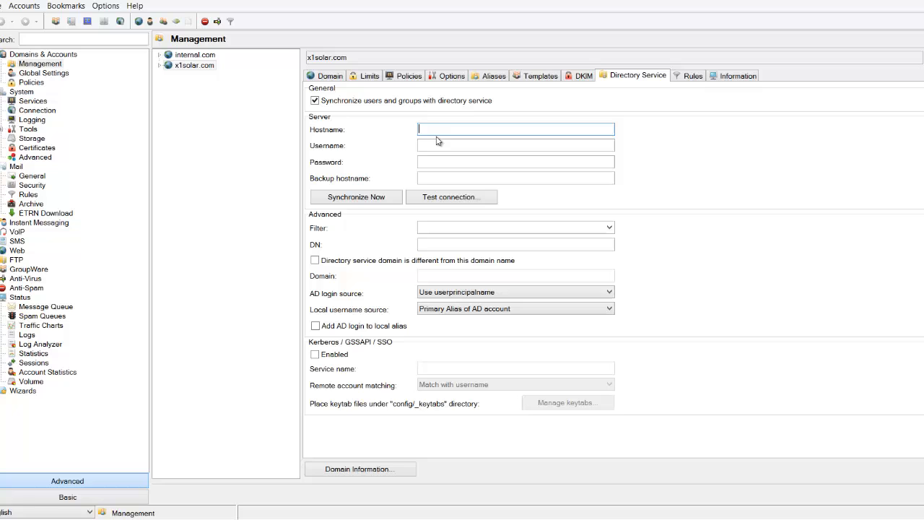
text(10.0.0.220)
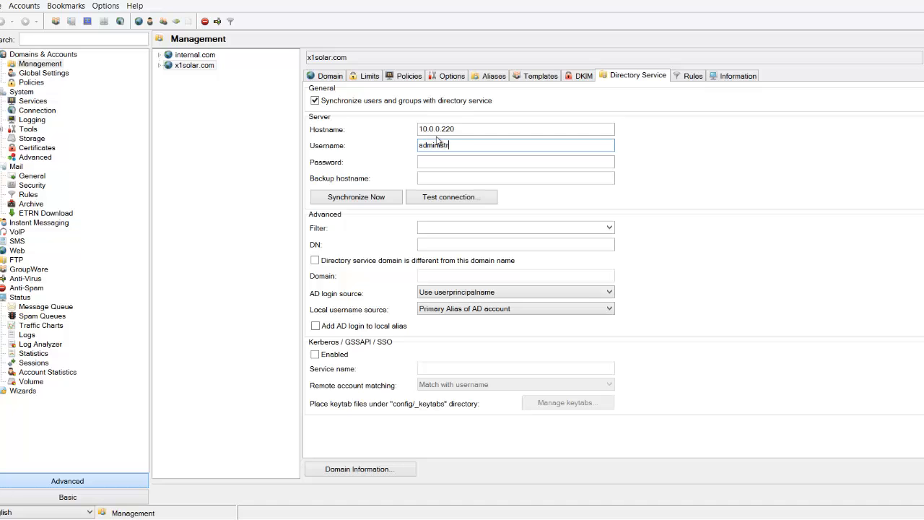
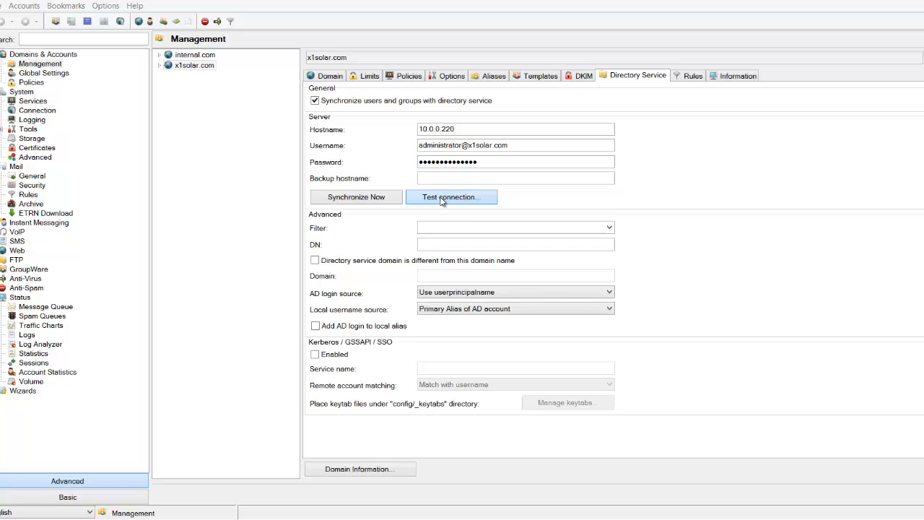
mouse_move(543, 194)
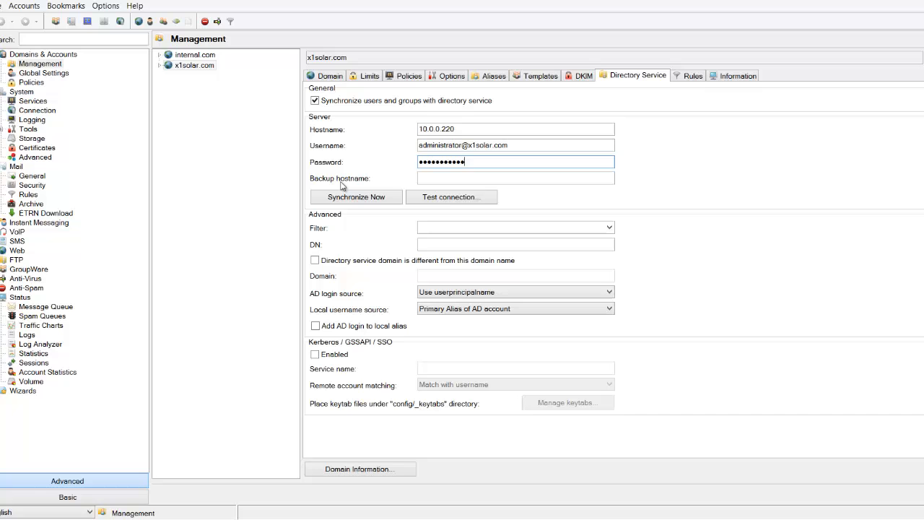
click(450, 196)
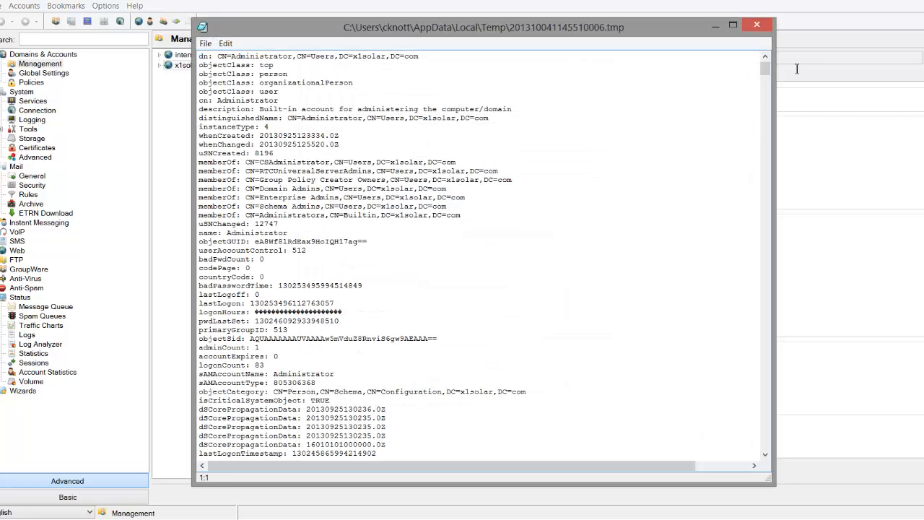
- Scroll through the Administrator's LDAP record returned by the connection test
scroll(down, 3)
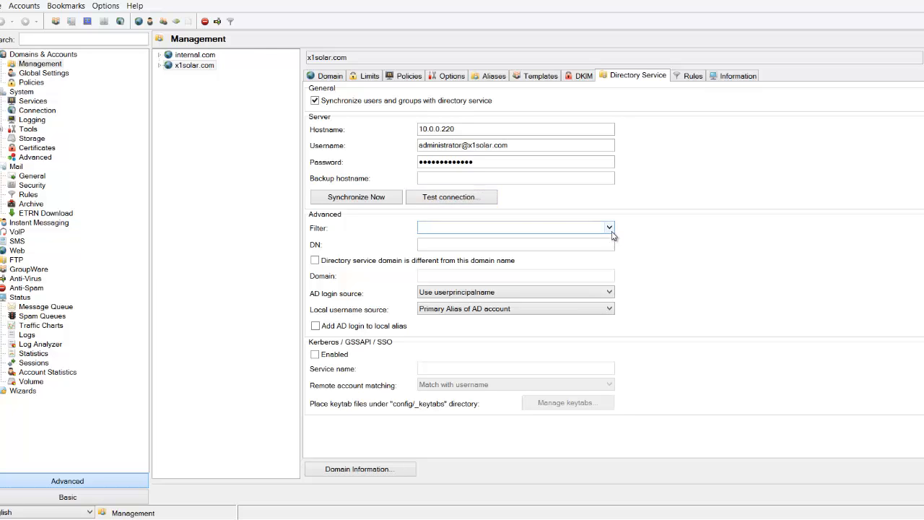
- Set the directory filter to User;Group, run Synchronize Now and expand x1solar.com in the tree
click(609, 228)
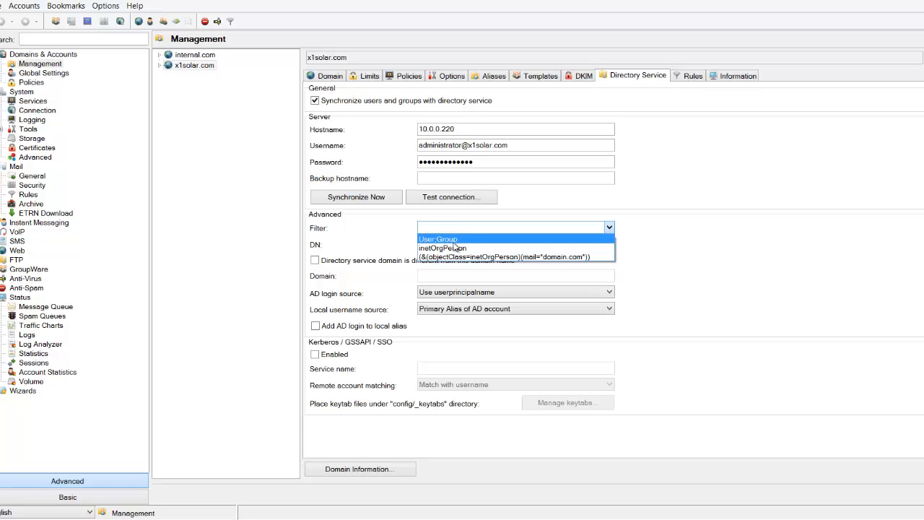
click(437, 240)
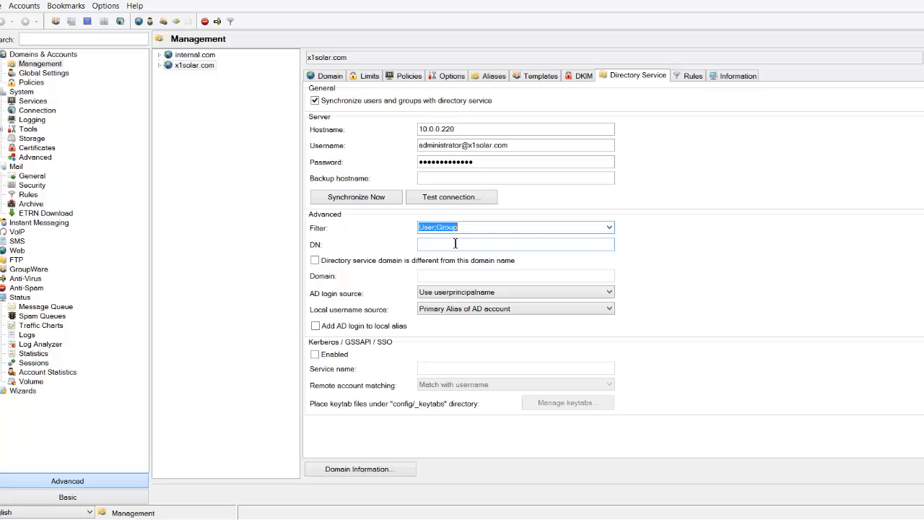
click(609, 227)
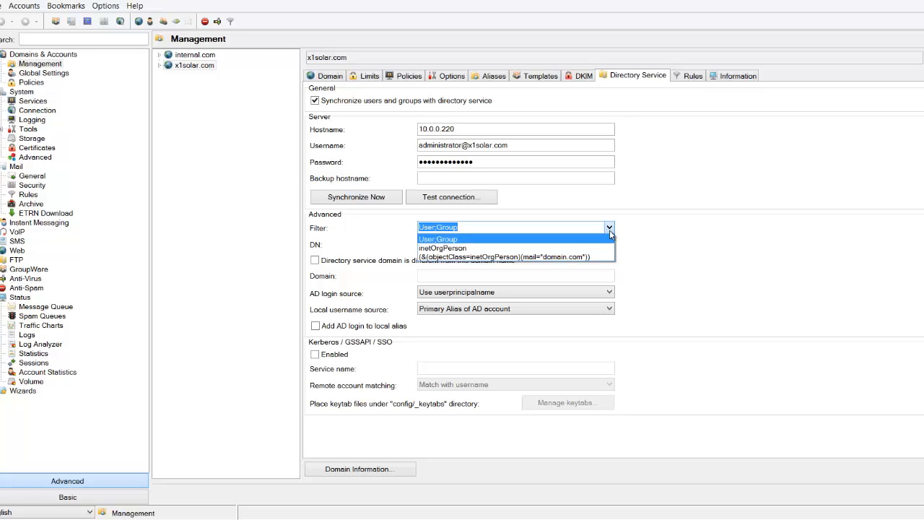
mouse_move(575, 239)
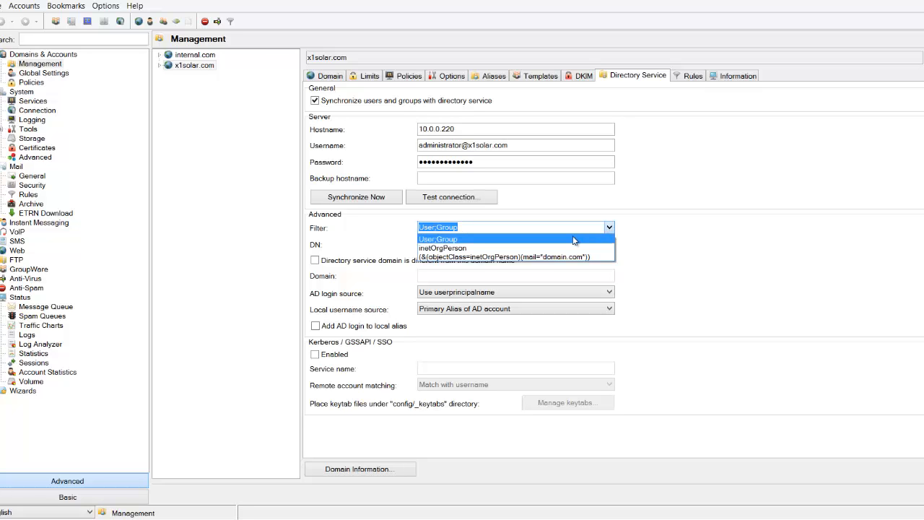
mouse_move(450, 249)
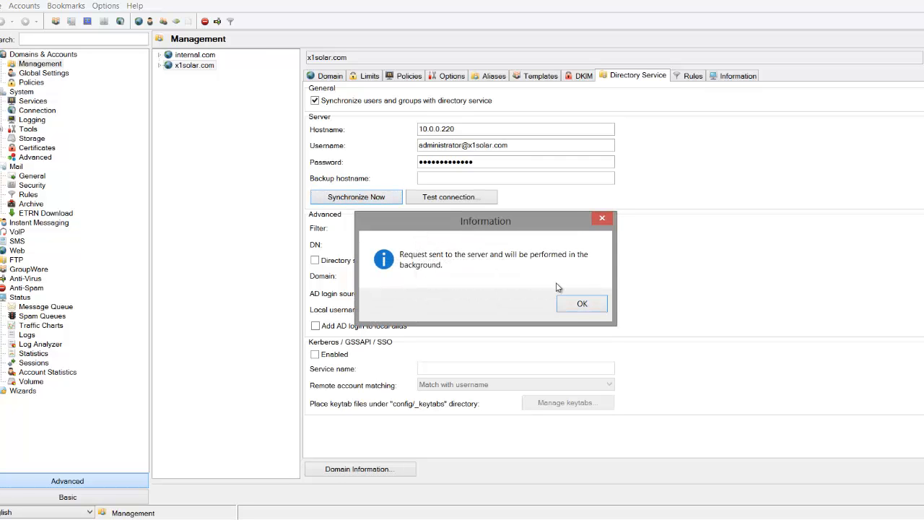
click(580, 303)
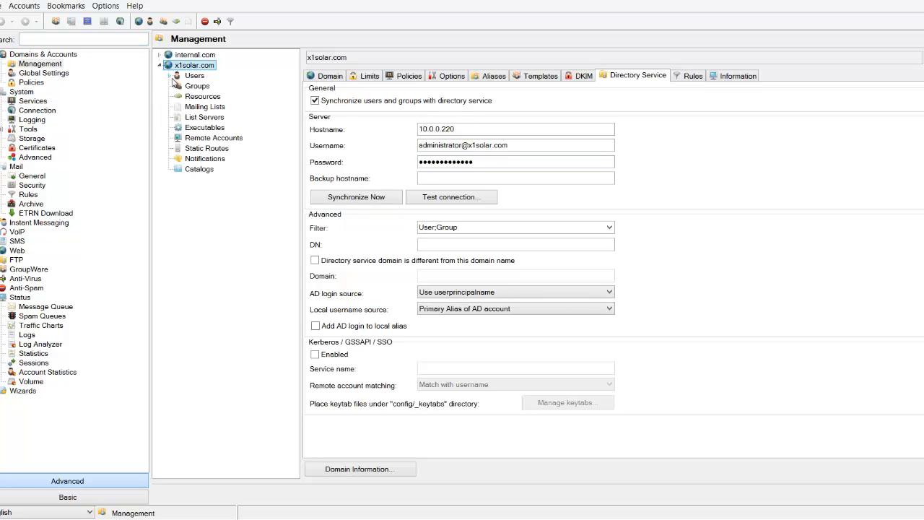
click(176, 75)
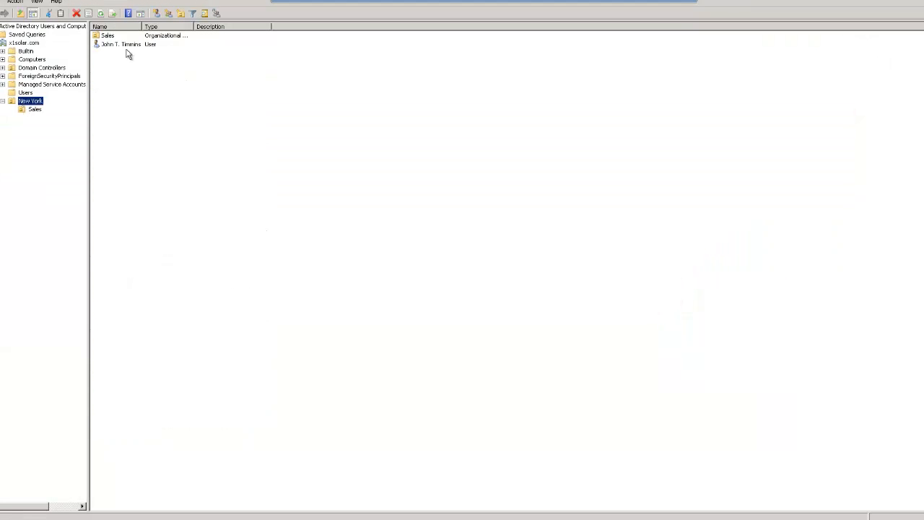
- Select the New York user, then the Sales unit, and return to x1solar.com's synced Users list
click(119, 43)
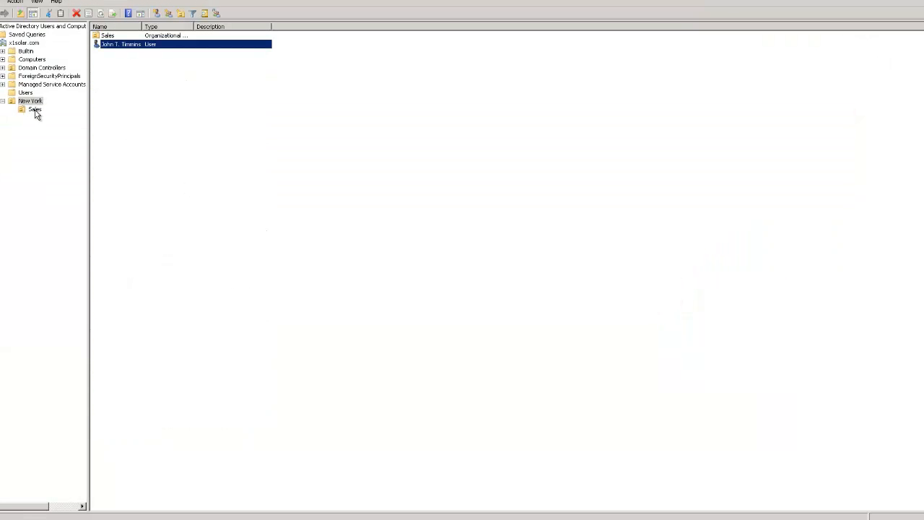
click(34, 110)
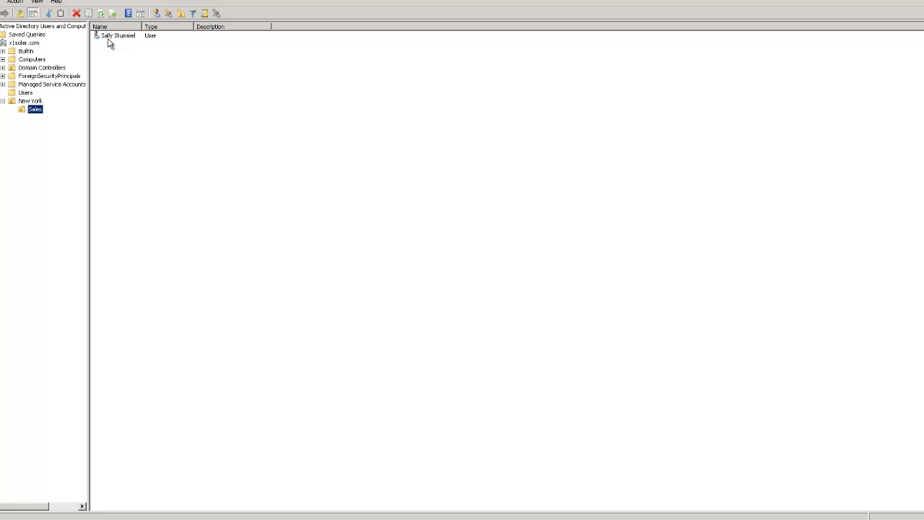
click(118, 34)
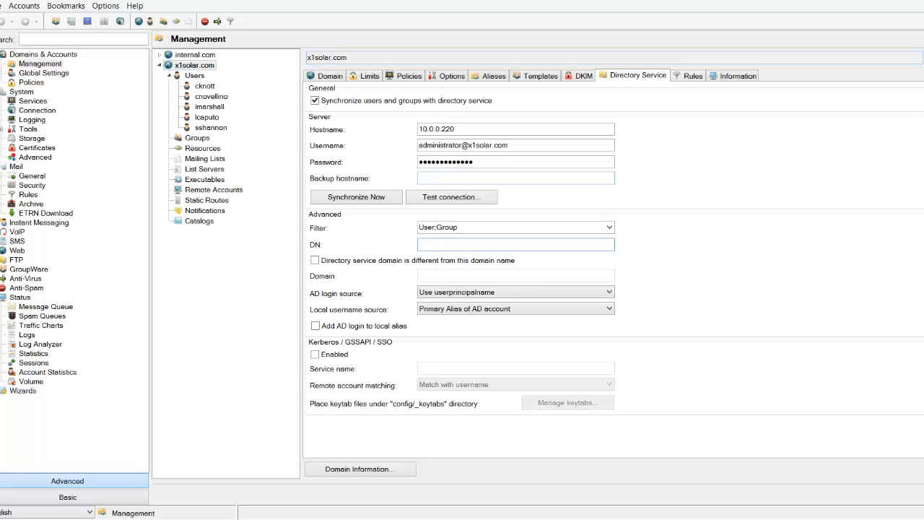
- Start the base DN with 'dc=' and rerun the directory connection test
click(515, 244)
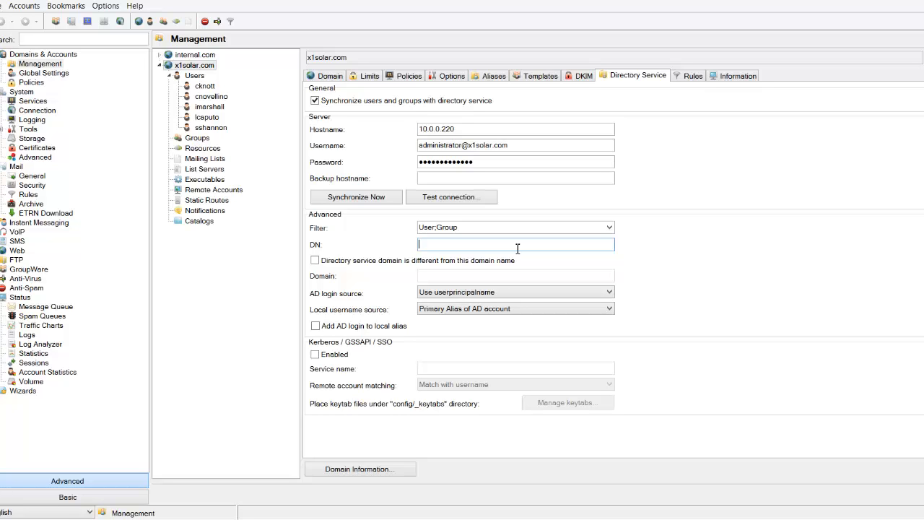
text(dc)
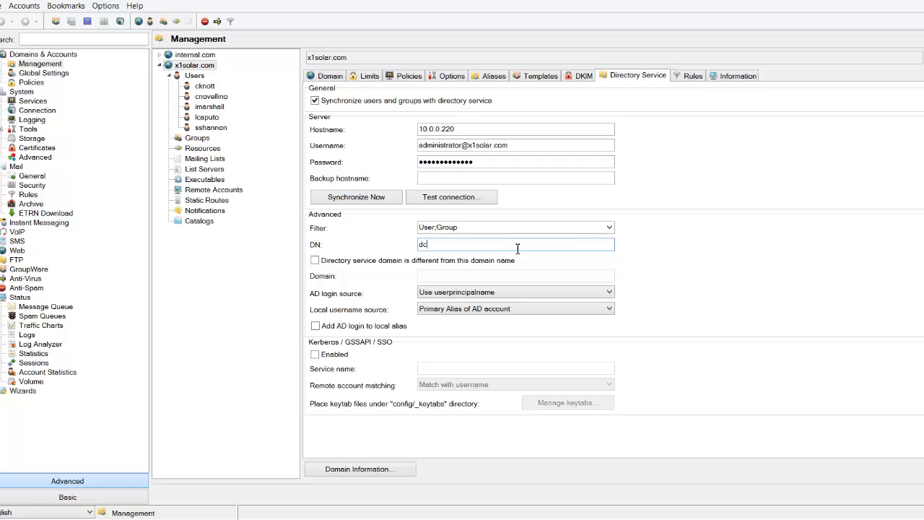
text(=)
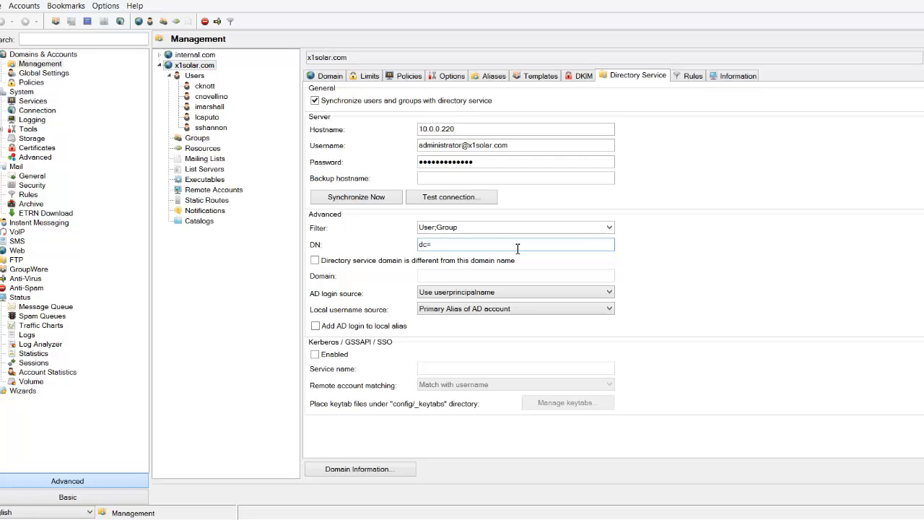
click(450, 196)
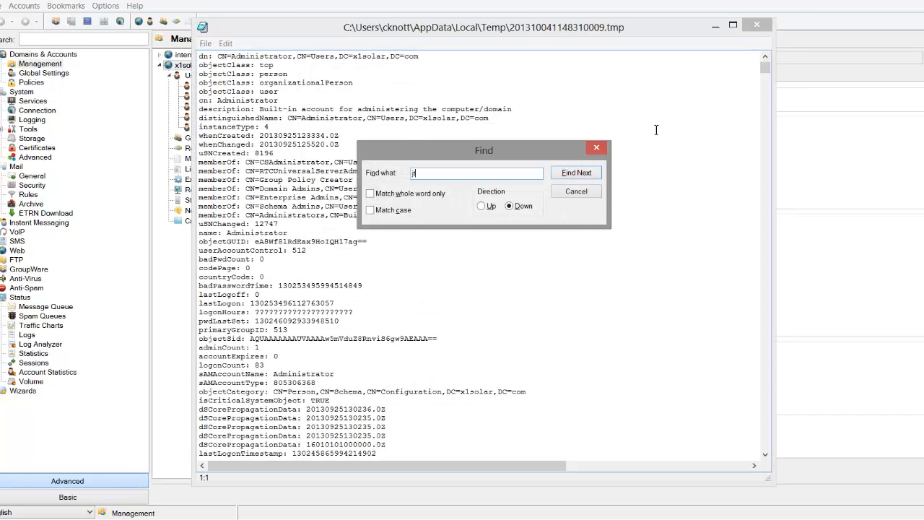
- Search the LDAP result file for the new New York user, then close the search
click(576, 171)
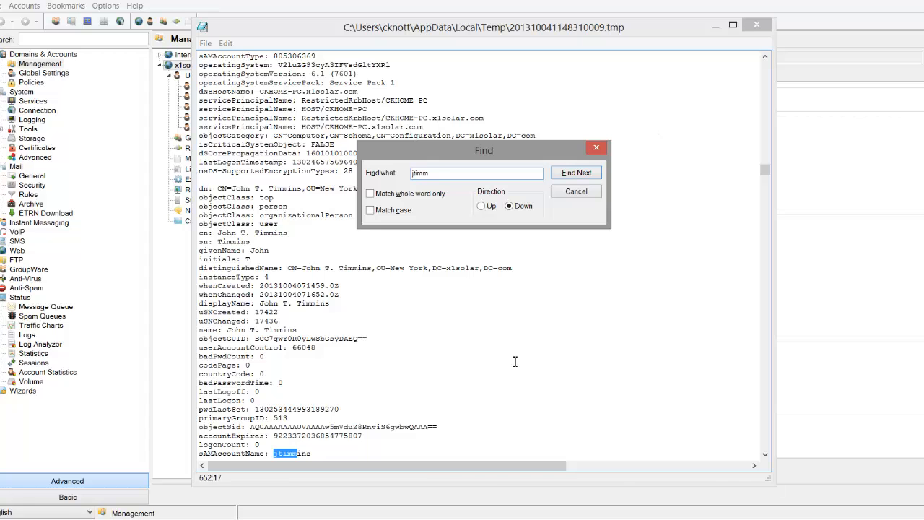
click(575, 172)
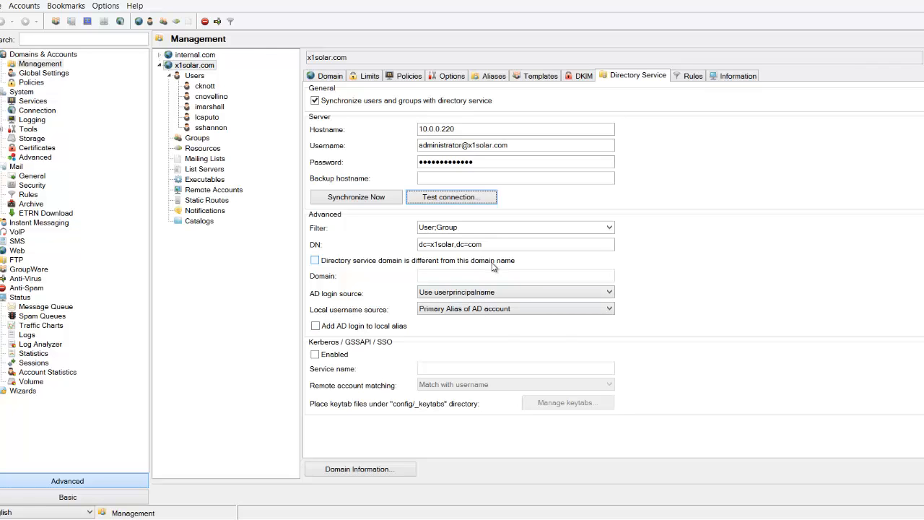
- Run Synchronize Now and refresh x1solar.com to list the seven synced users
click(356, 196)
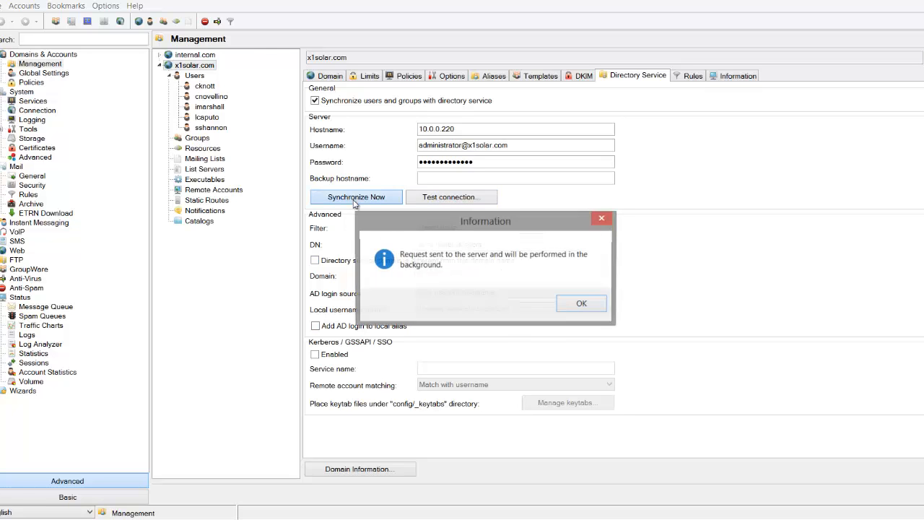
click(580, 304)
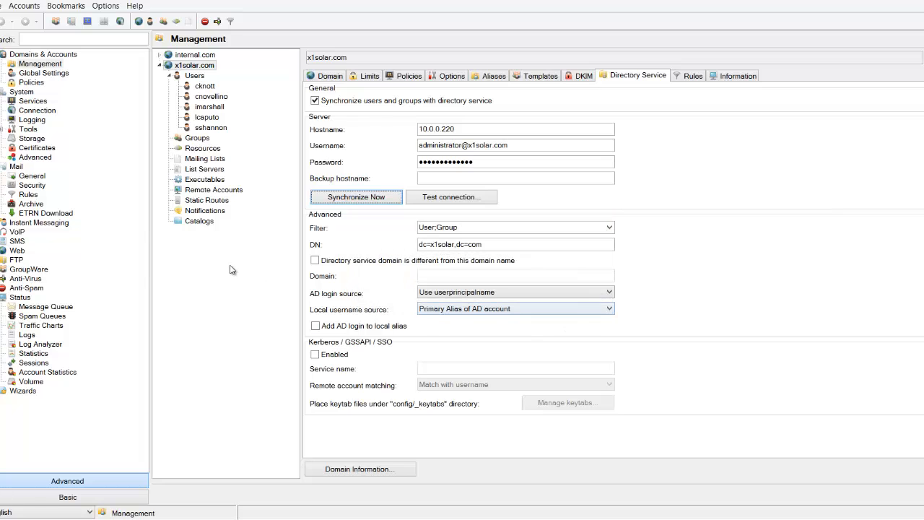
click(158, 65)
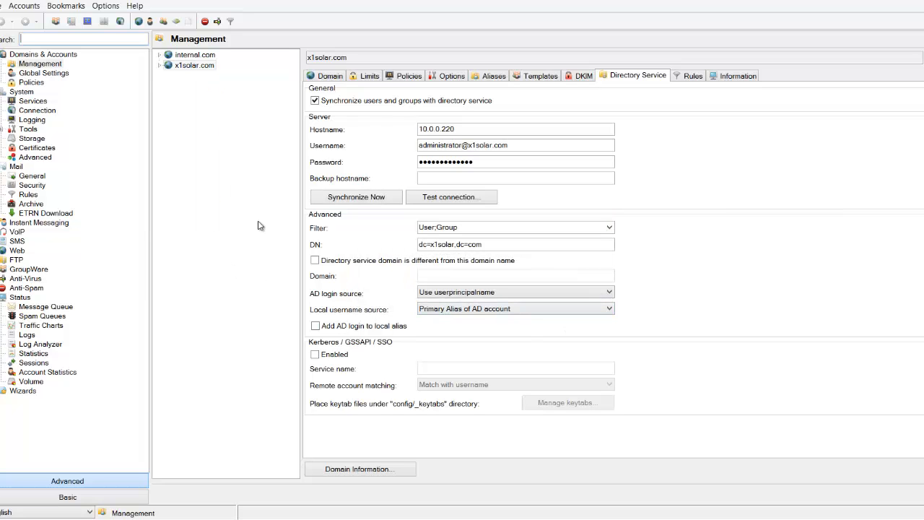
click(158, 65)
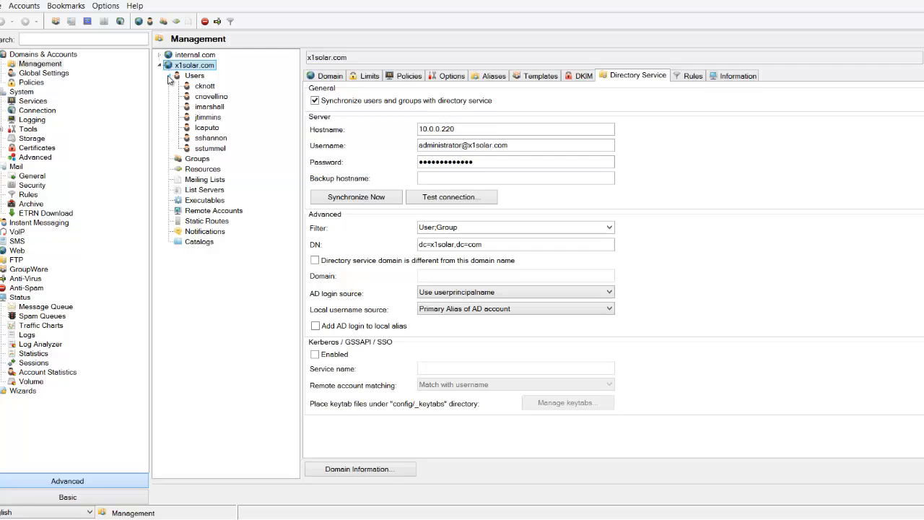
click(209, 148)
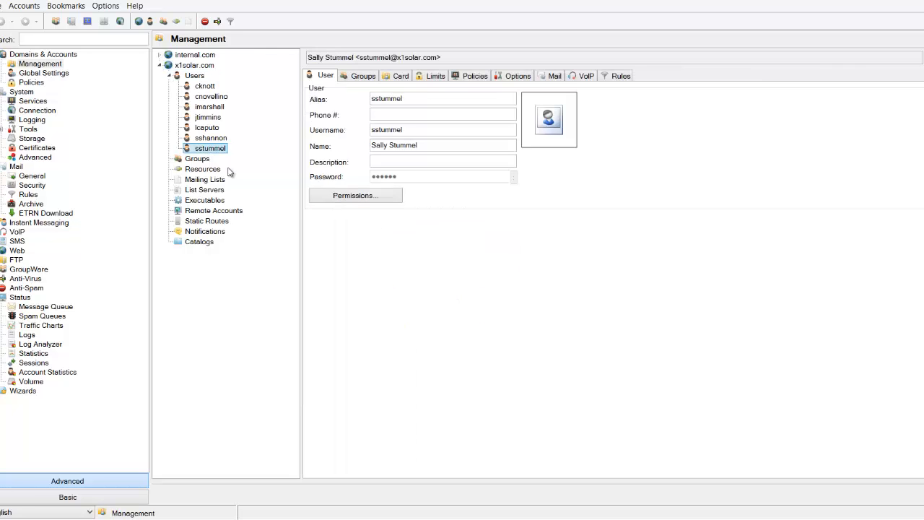
click(208, 117)
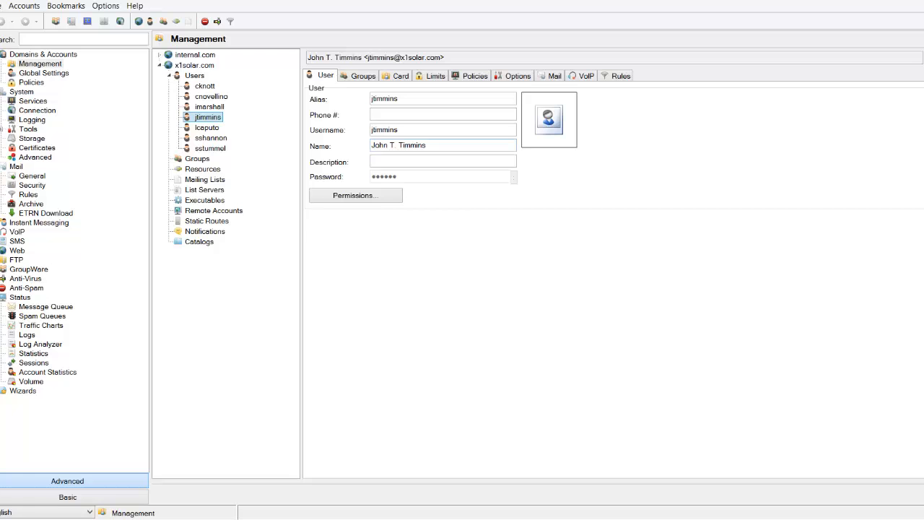
click(198, 65)
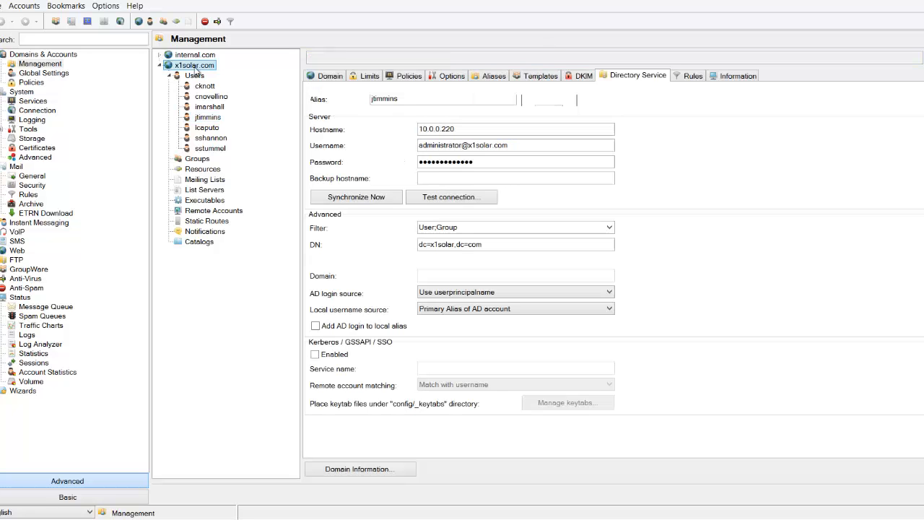
- Flag the directory domain as different from x1solar.com and enter x1solar.local
click(636, 75)
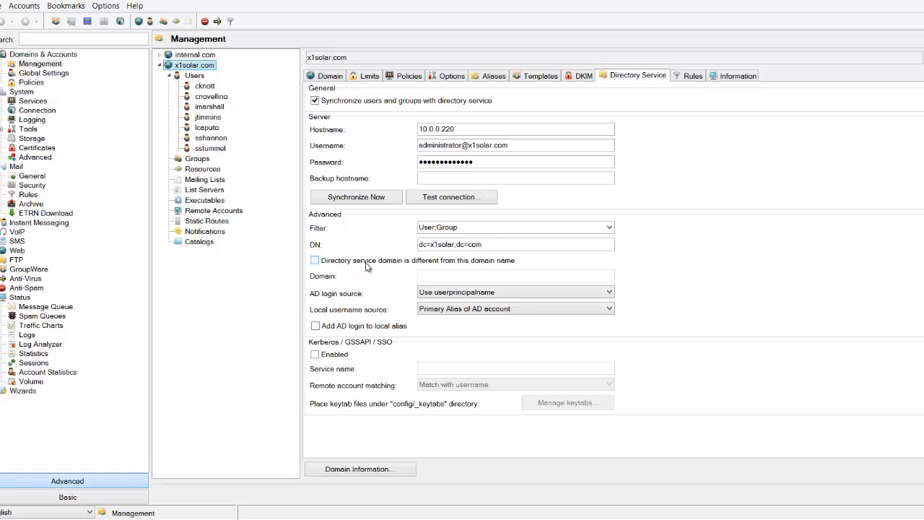
click(314, 260)
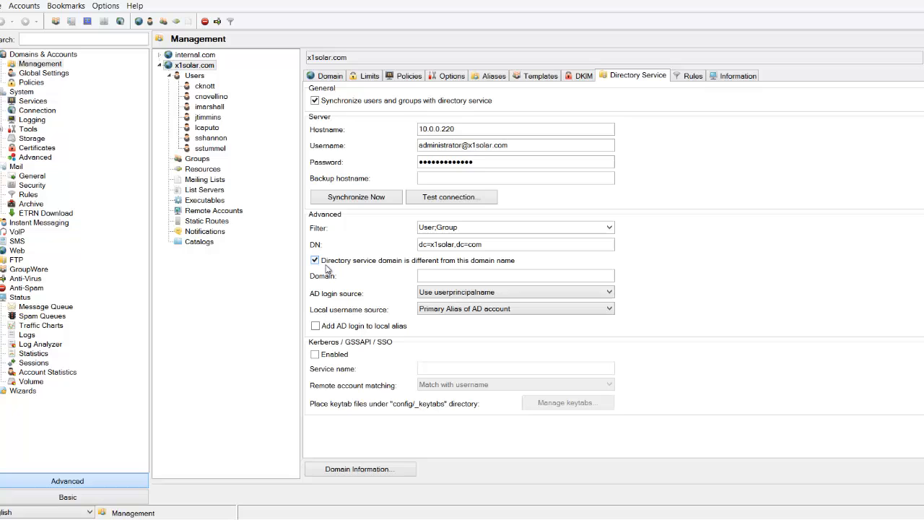
mouse_move(376, 283)
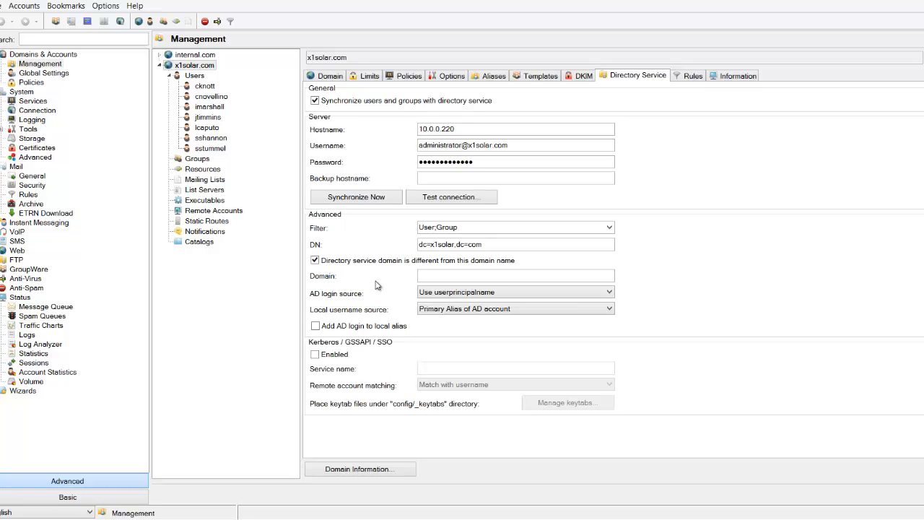
mouse_move(425, 309)
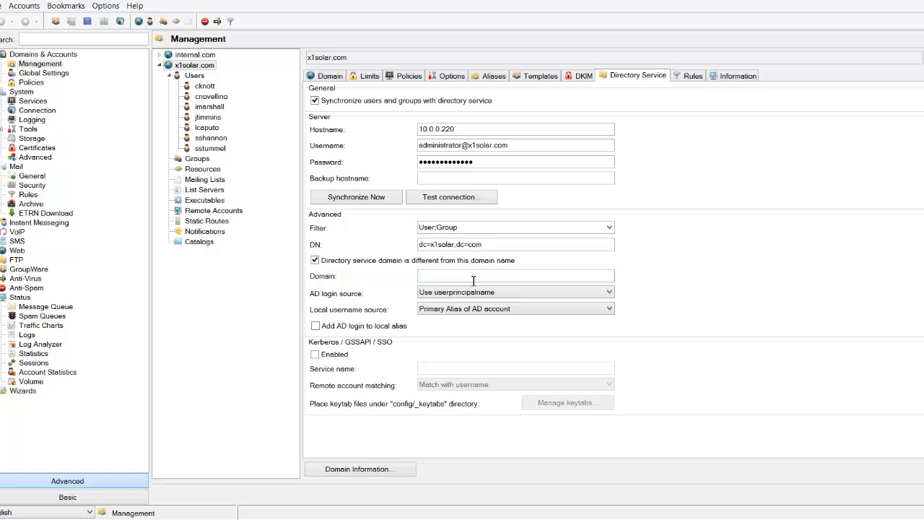
text(x1sola)
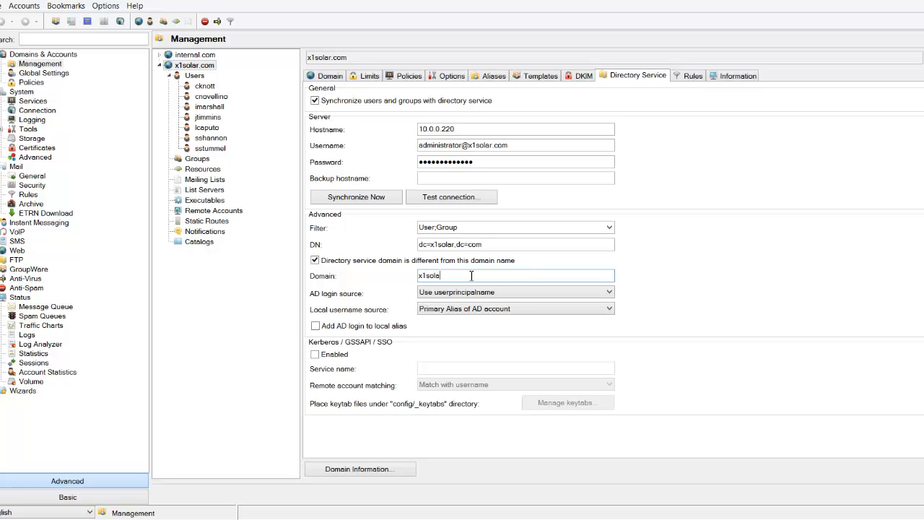
text(r.local)
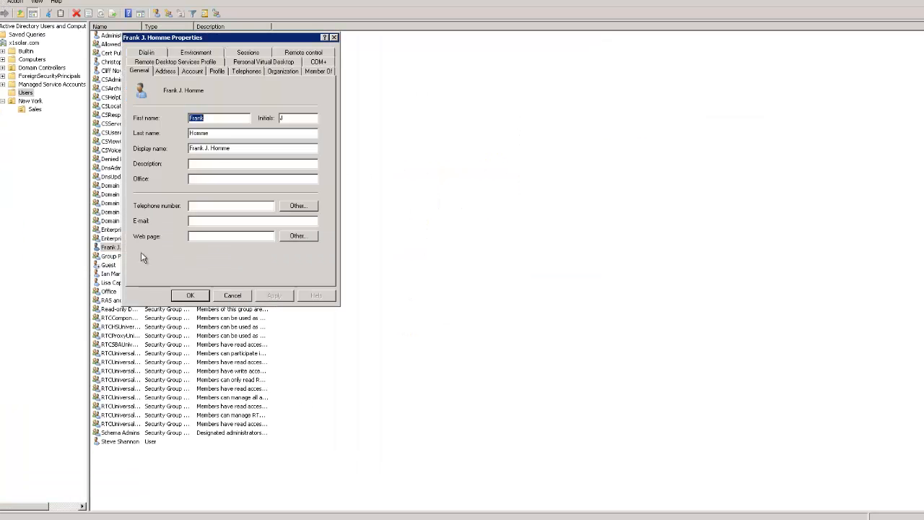
click(231, 219)
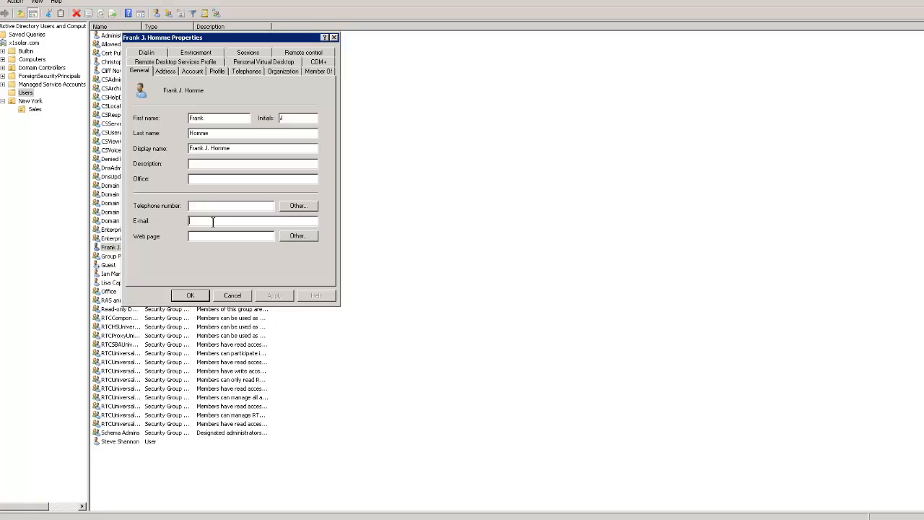
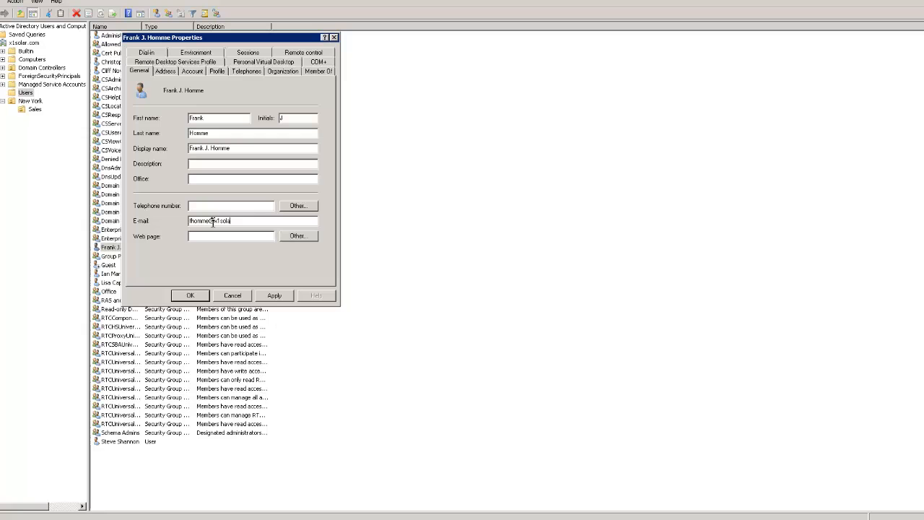
click(275, 295)
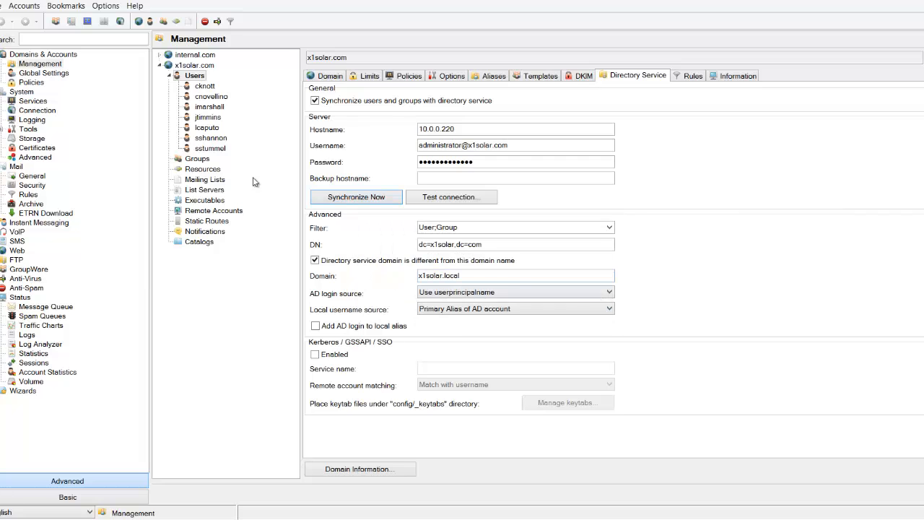
click(159, 65)
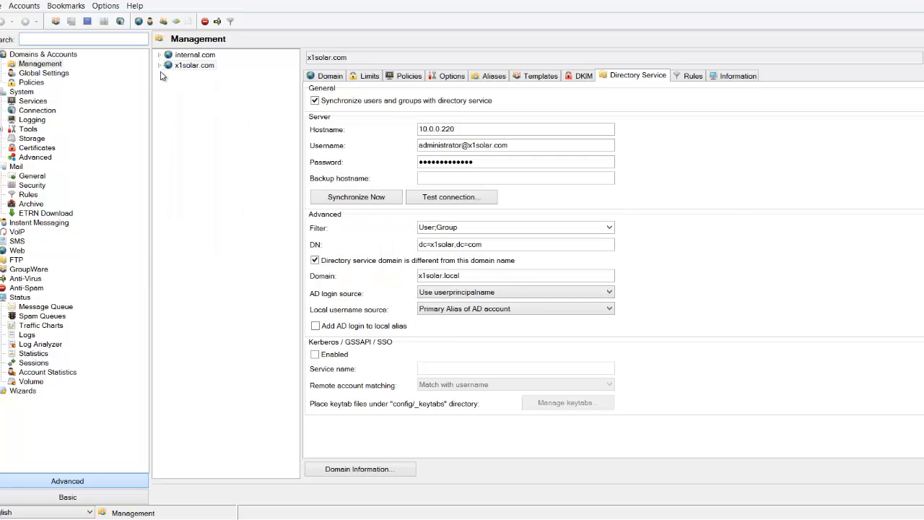
click(159, 65)
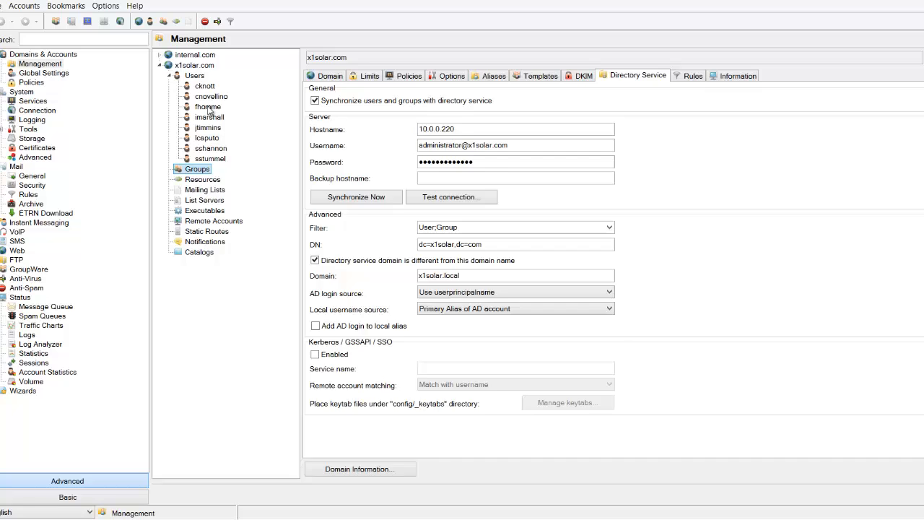
click(208, 107)
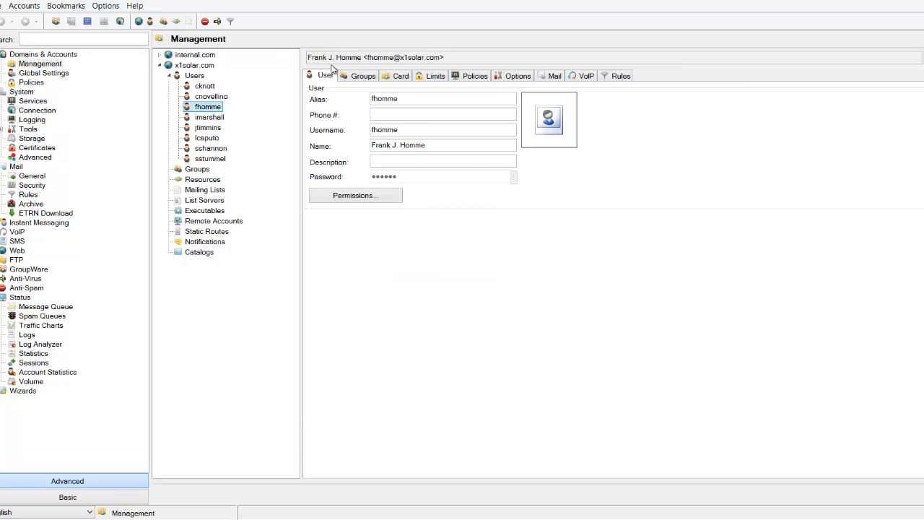
click(195, 65)
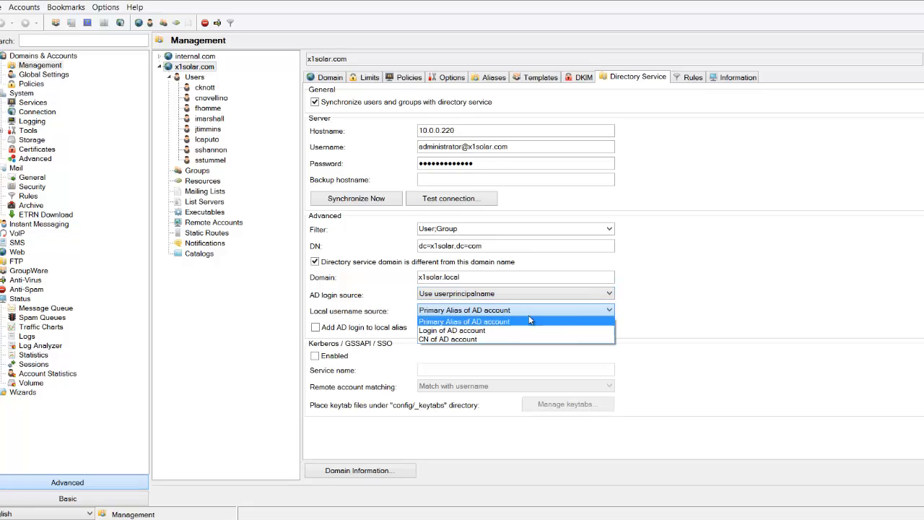
mouse_move(475, 326)
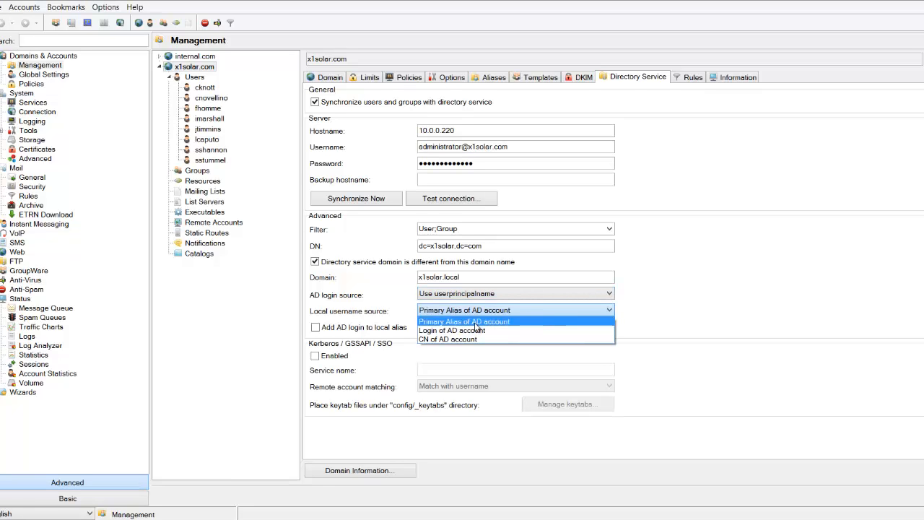
mouse_move(451, 329)
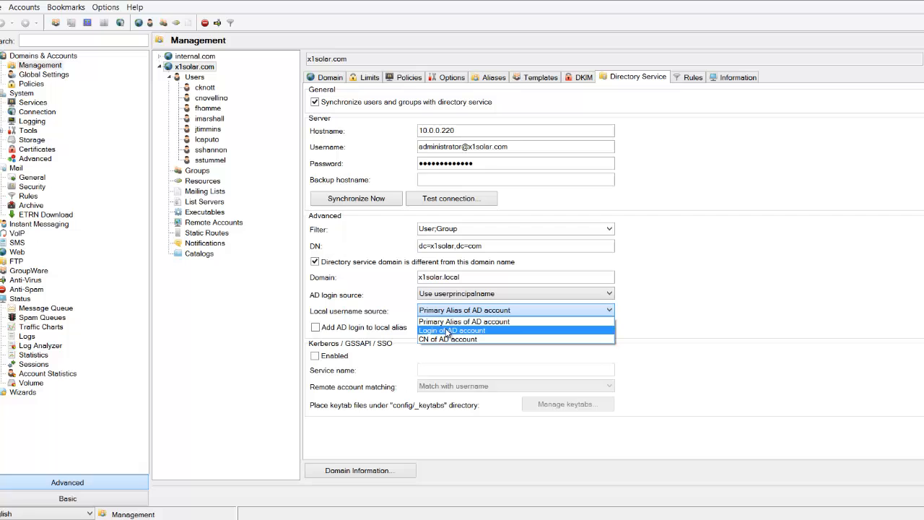
mouse_move(517, 335)
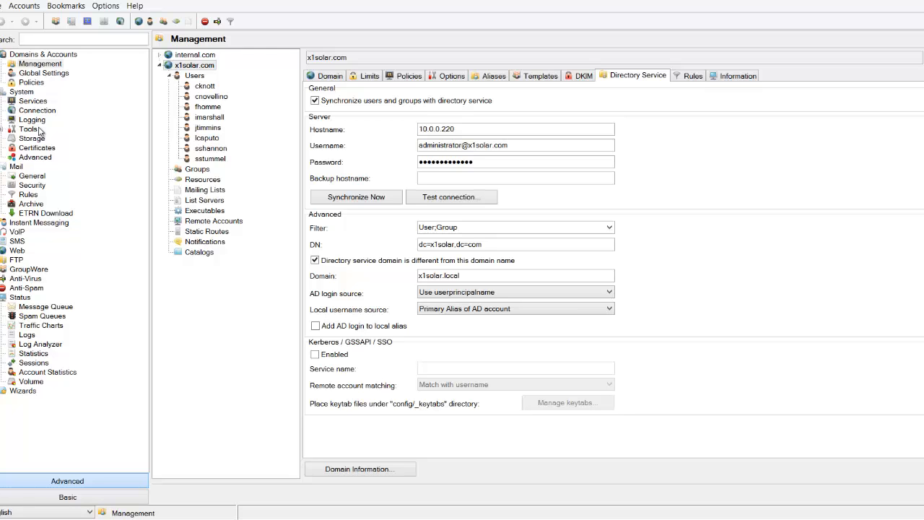
- In System > Logging's Debug settings, set AD sync logs to Extended
click(31, 118)
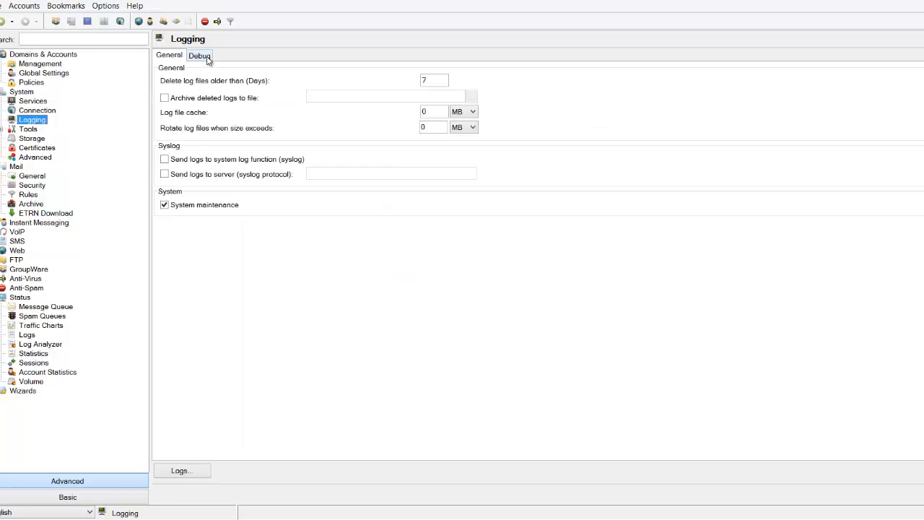
click(199, 55)
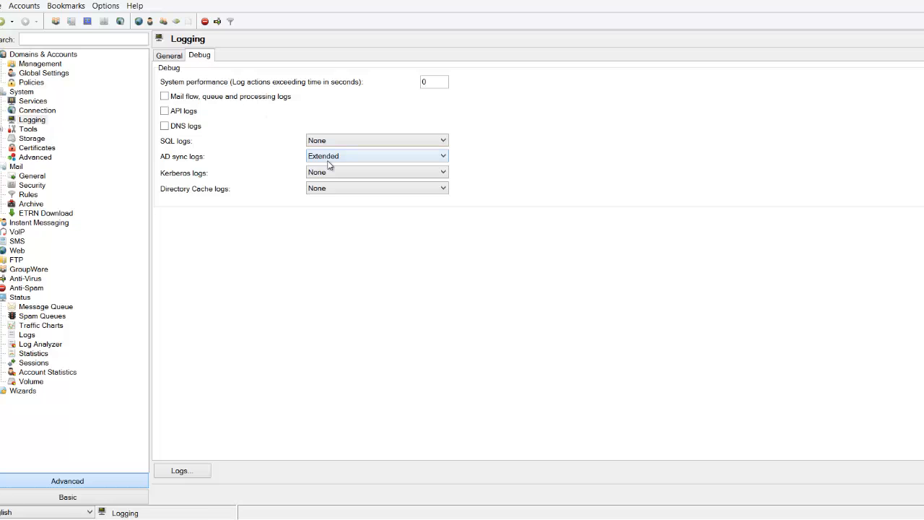
click(375, 155)
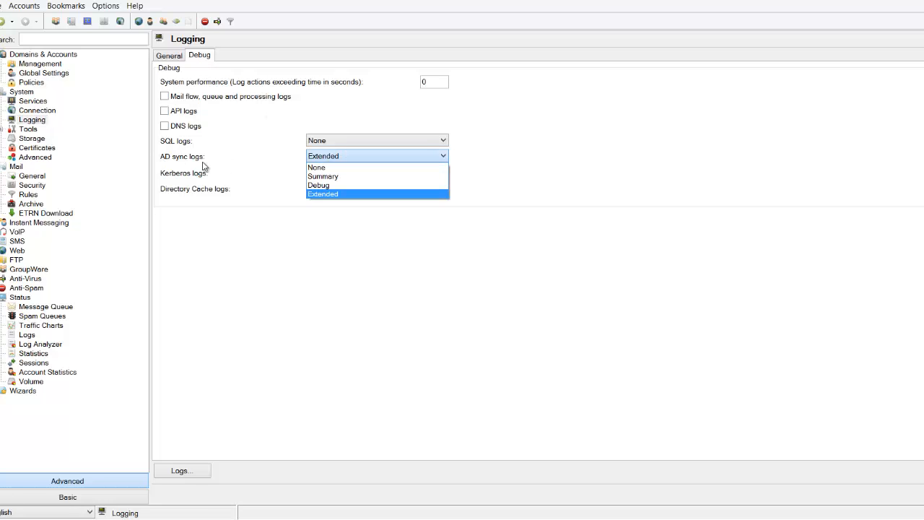
mouse_move(324, 168)
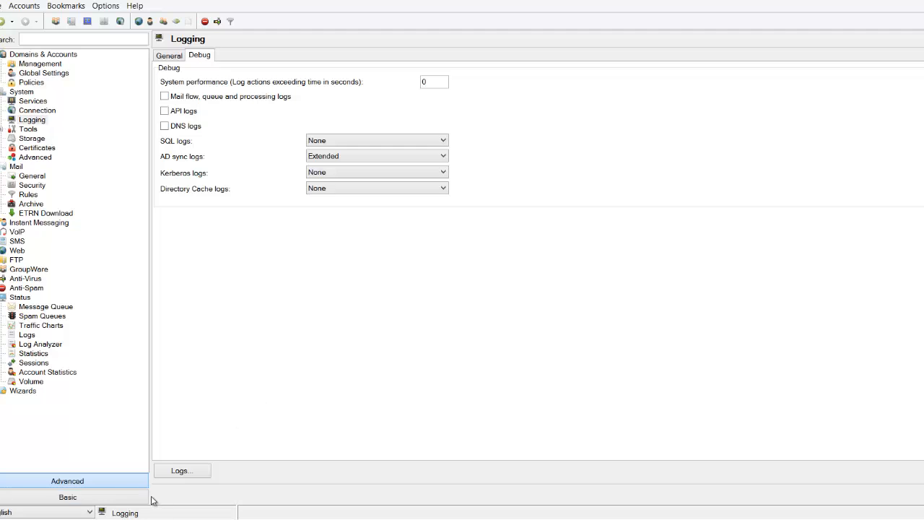
- Navigate File Explorer to the IceWarp\logs\adsync folder holding 20131004.log
click(182, 471)
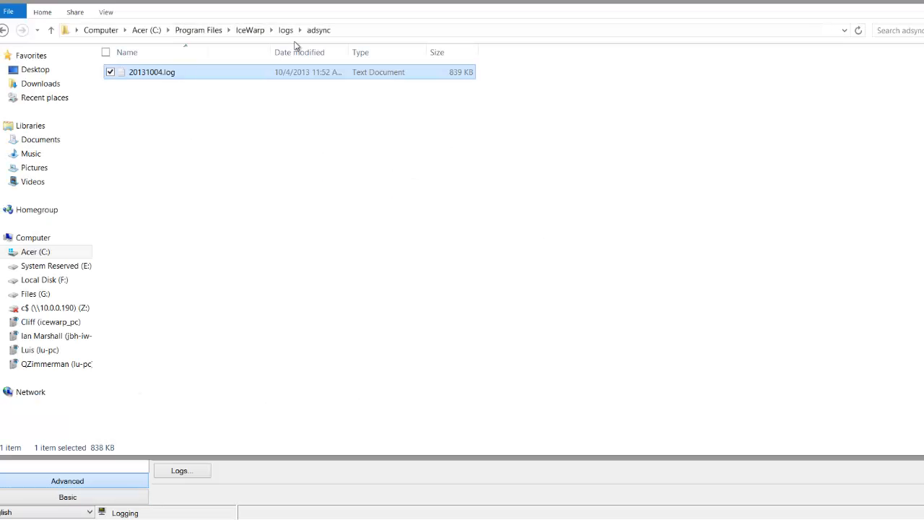
click(286, 29)
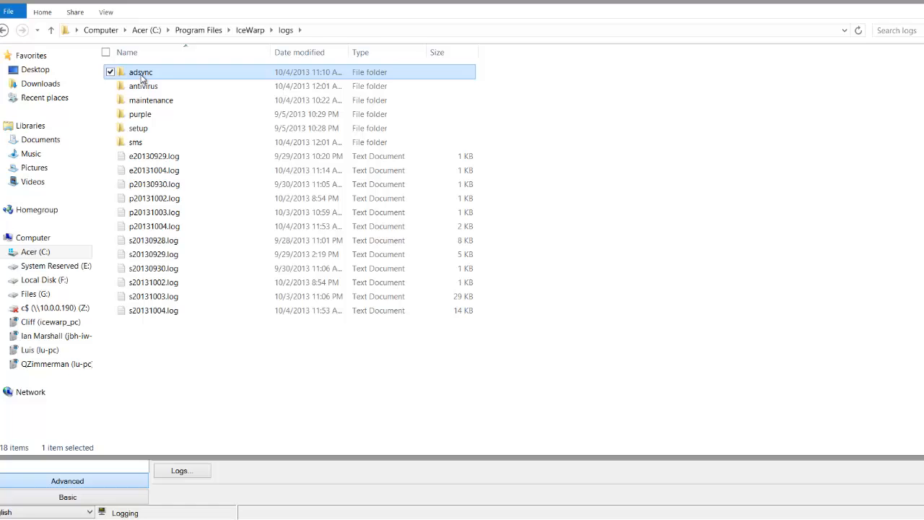
double_click(140, 72)
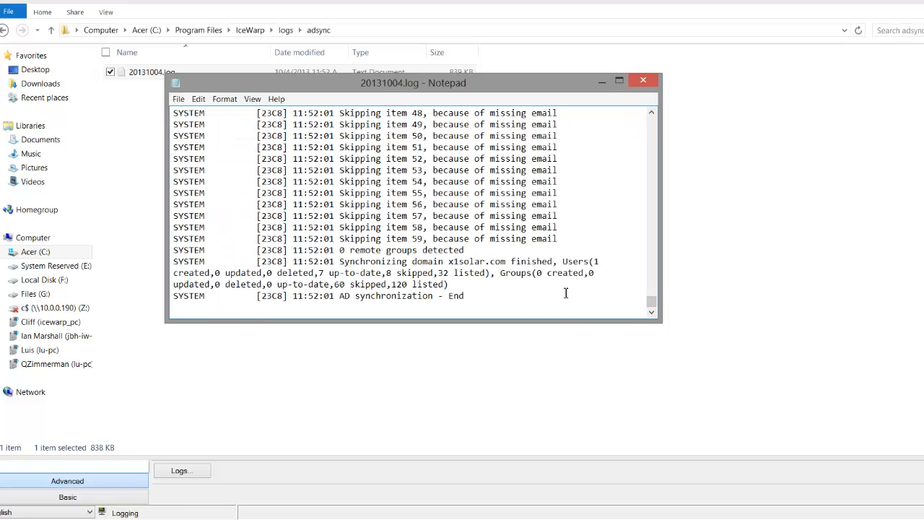
mouse_move(513, 274)
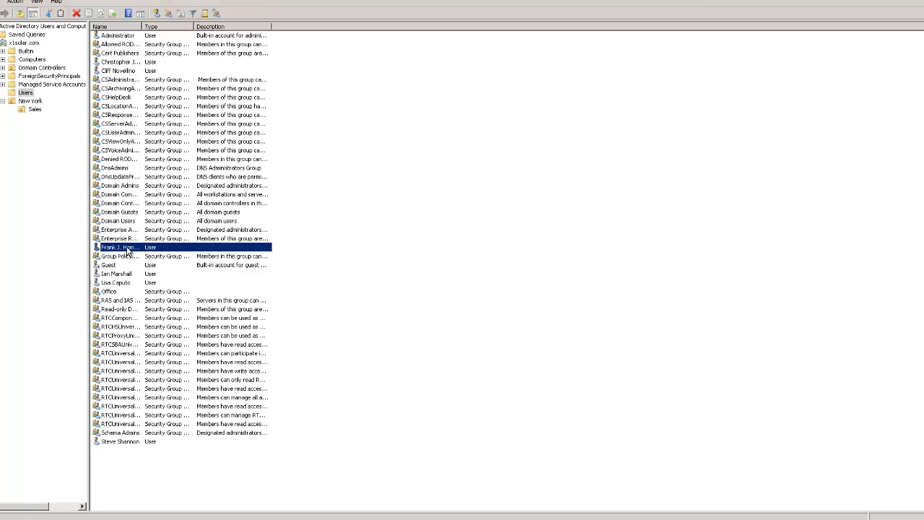
right_click(119, 247)
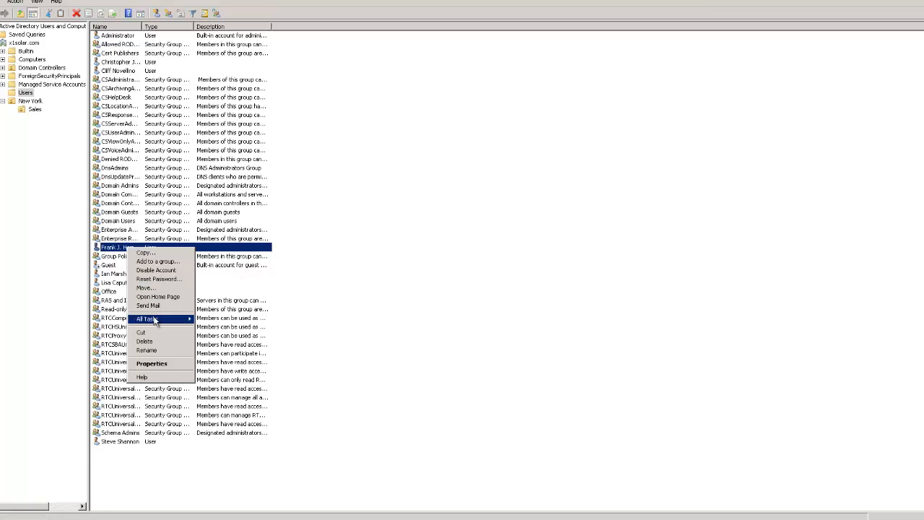
click(144, 340)
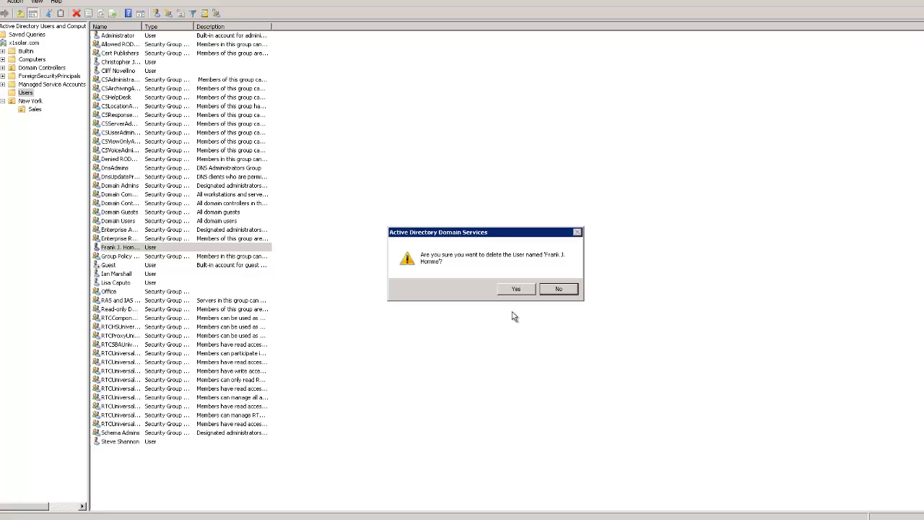
click(516, 288)
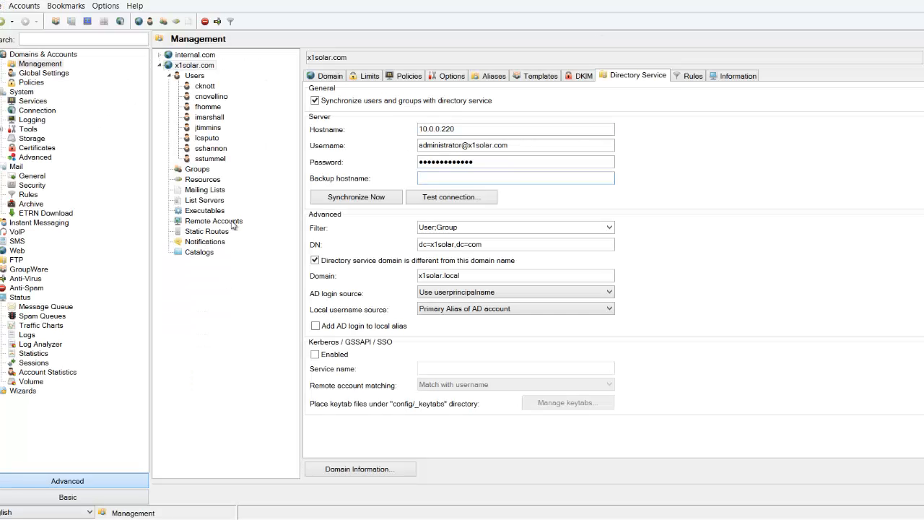
- Run Synchronize Now for x1solar.com, acknowledge the notice, and refresh the domain's user list
click(355, 196)
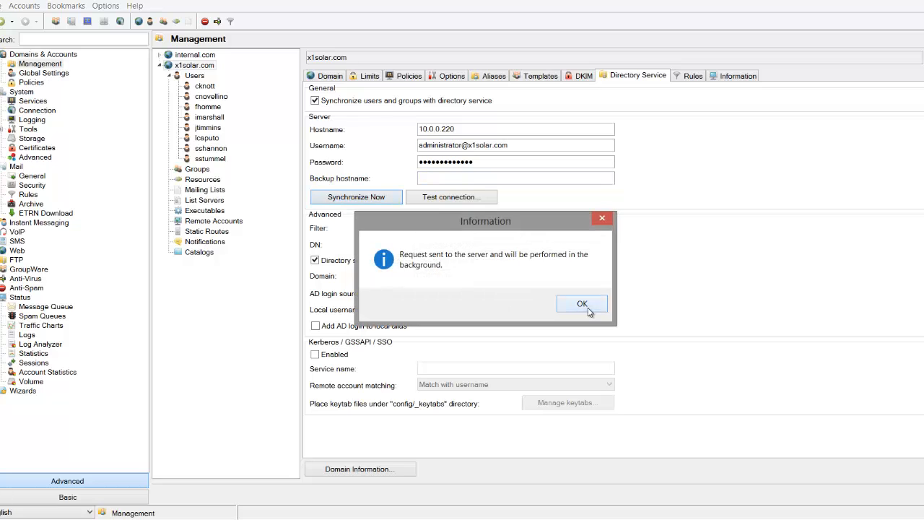
click(582, 303)
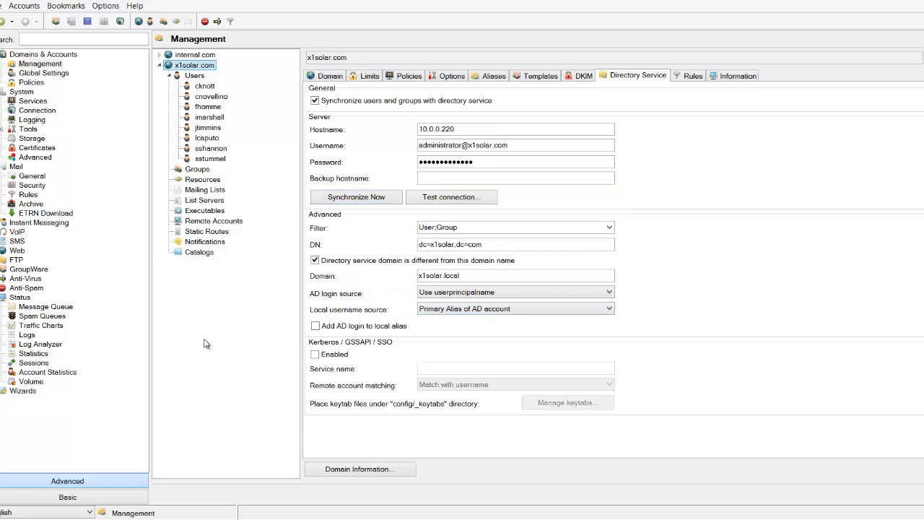
click(167, 75)
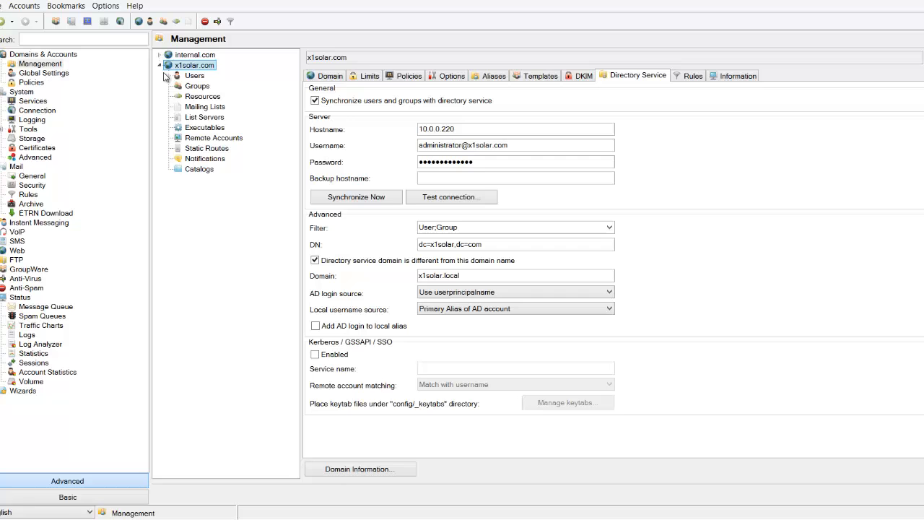
click(168, 75)
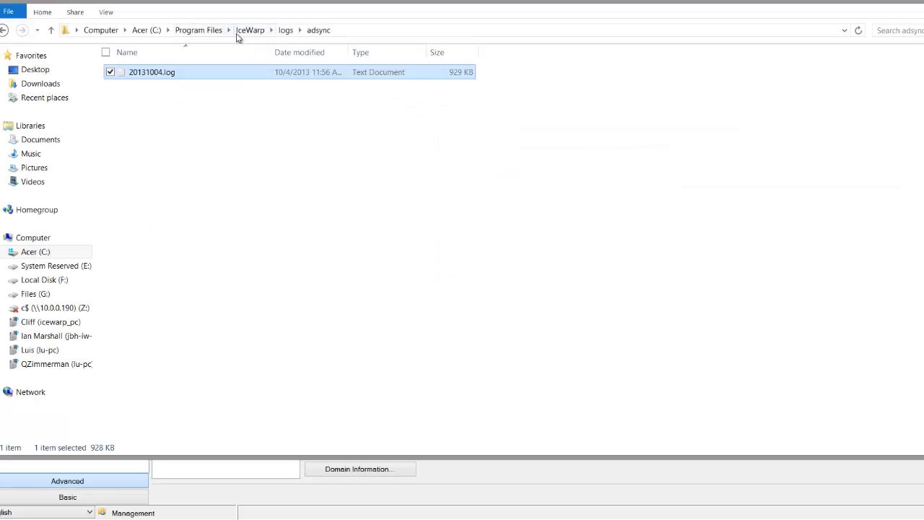
- Browse IceWarp\mail\x1solar.com, look inside one user's mailbox folder, and return to the domain folders
click(251, 29)
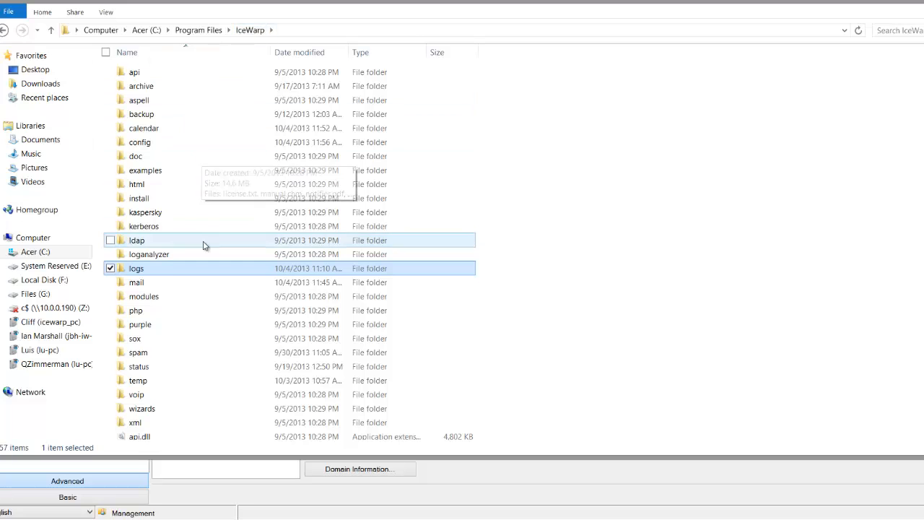
mouse_move(144, 287)
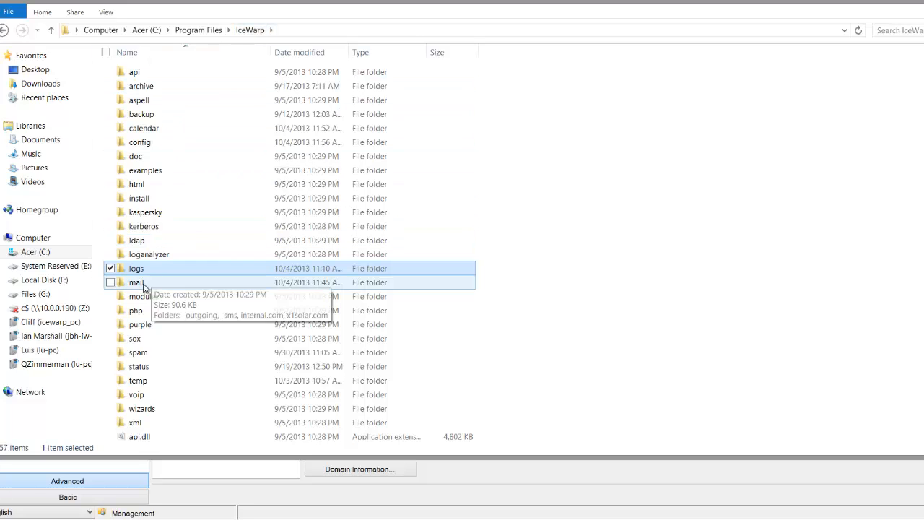
double_click(136, 282)
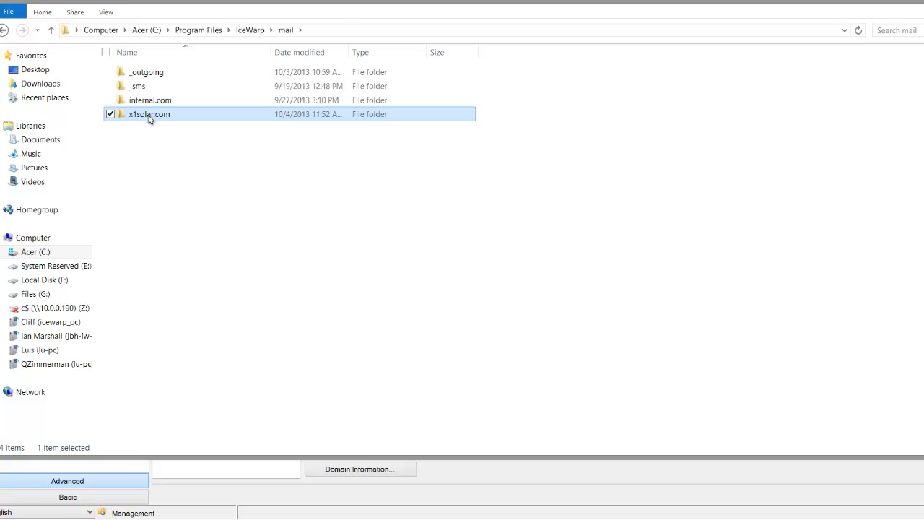
double_click(147, 114)
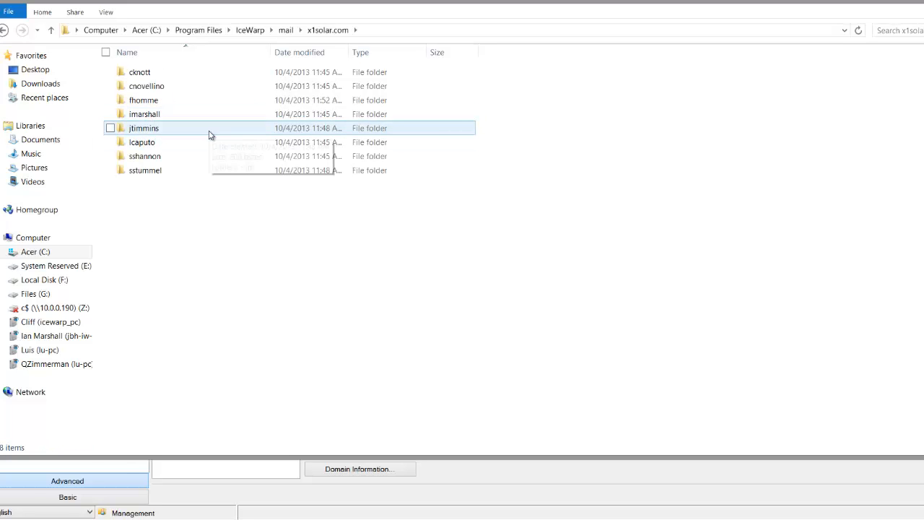
double_click(144, 99)
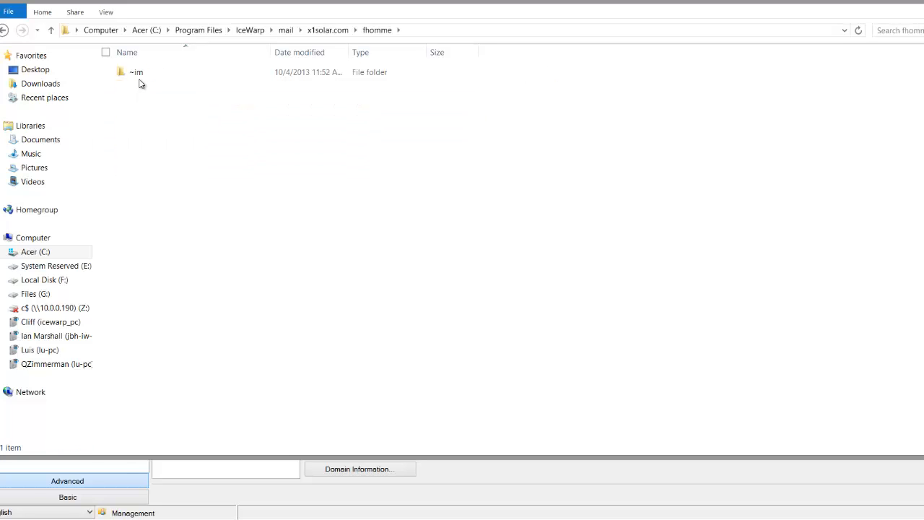
click(50, 29)
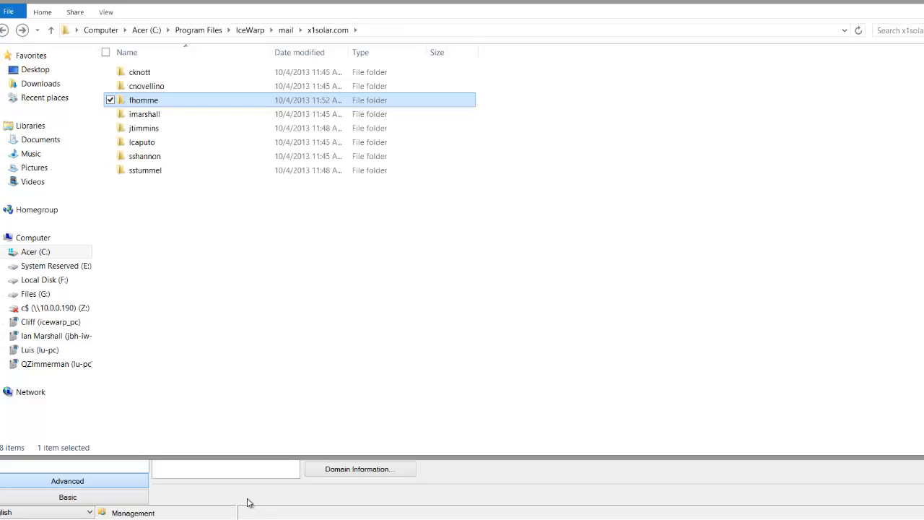